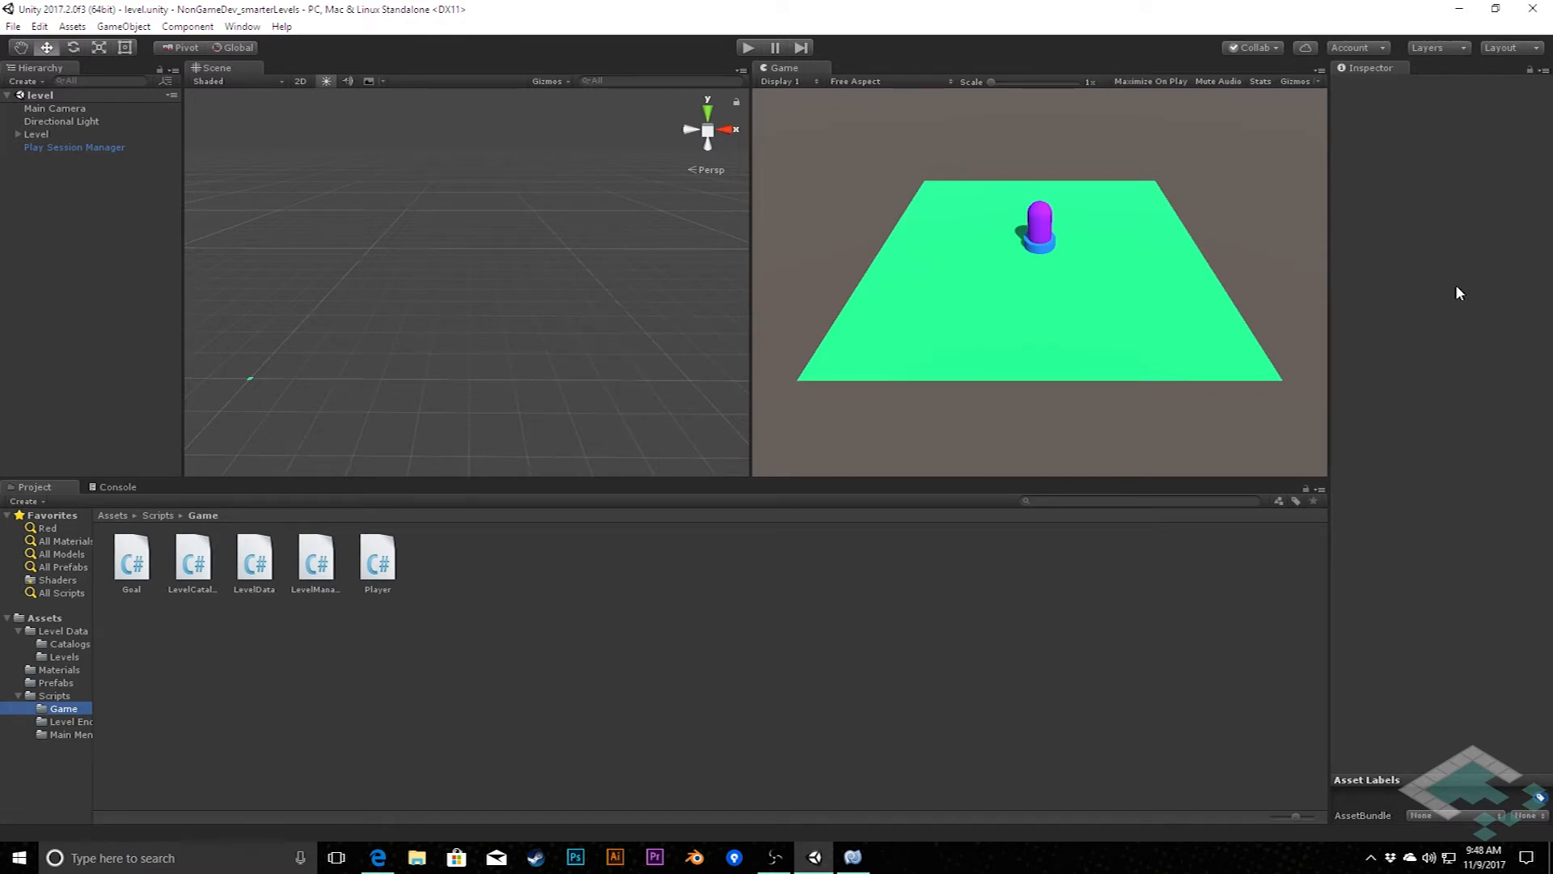
{"action": "mouse_move", "coordinate": [332, 555]}
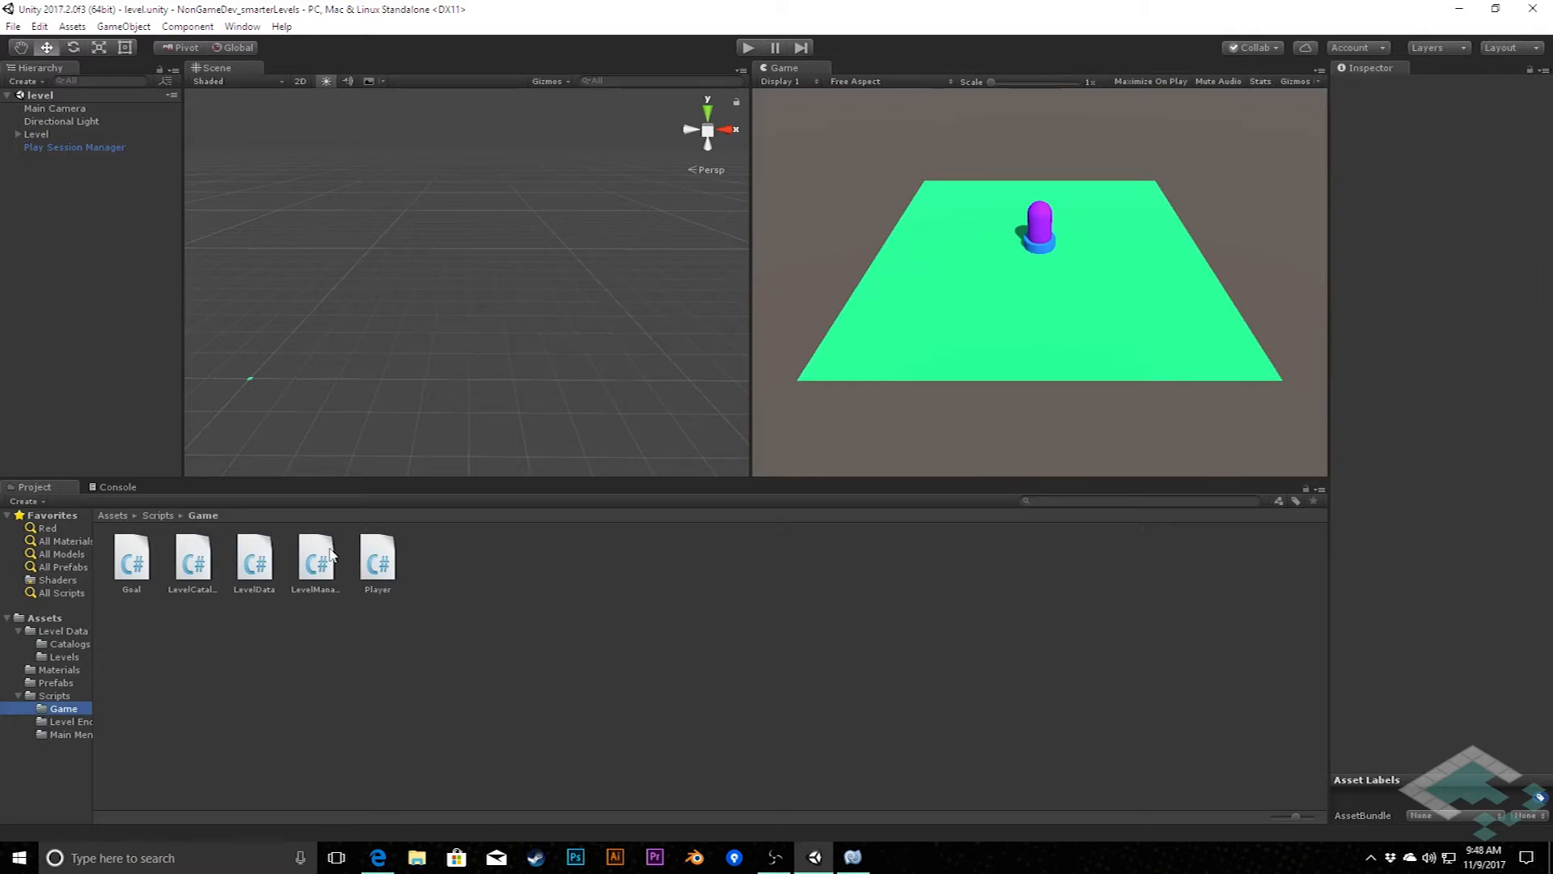
{"action": "mouse_move", "coordinate": [326, 570]}
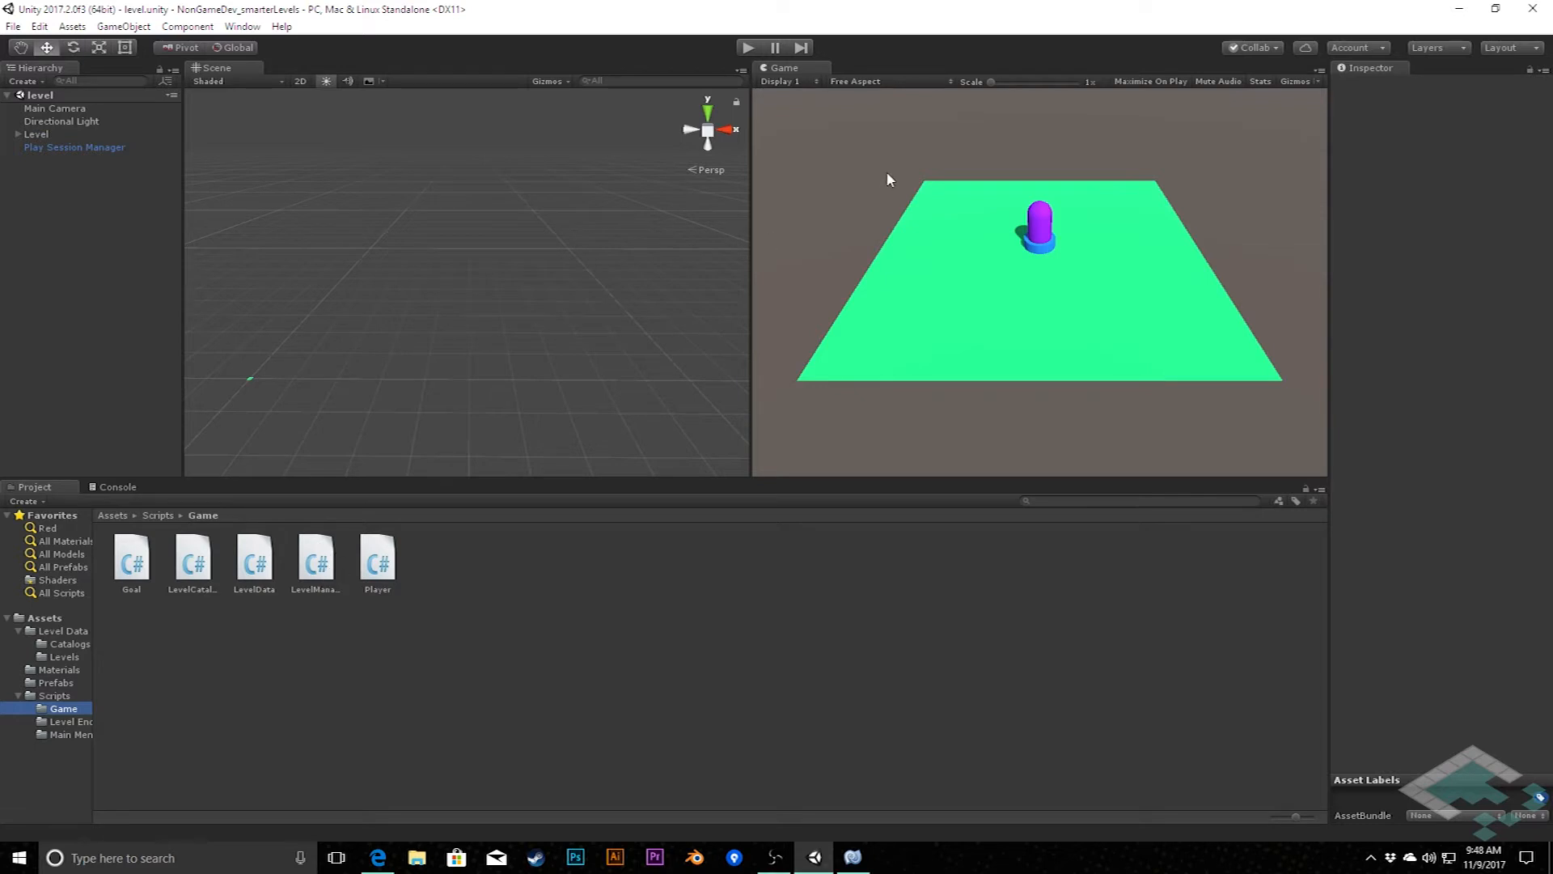
{"action": "mouse_move", "coordinate": [1174, 189]}
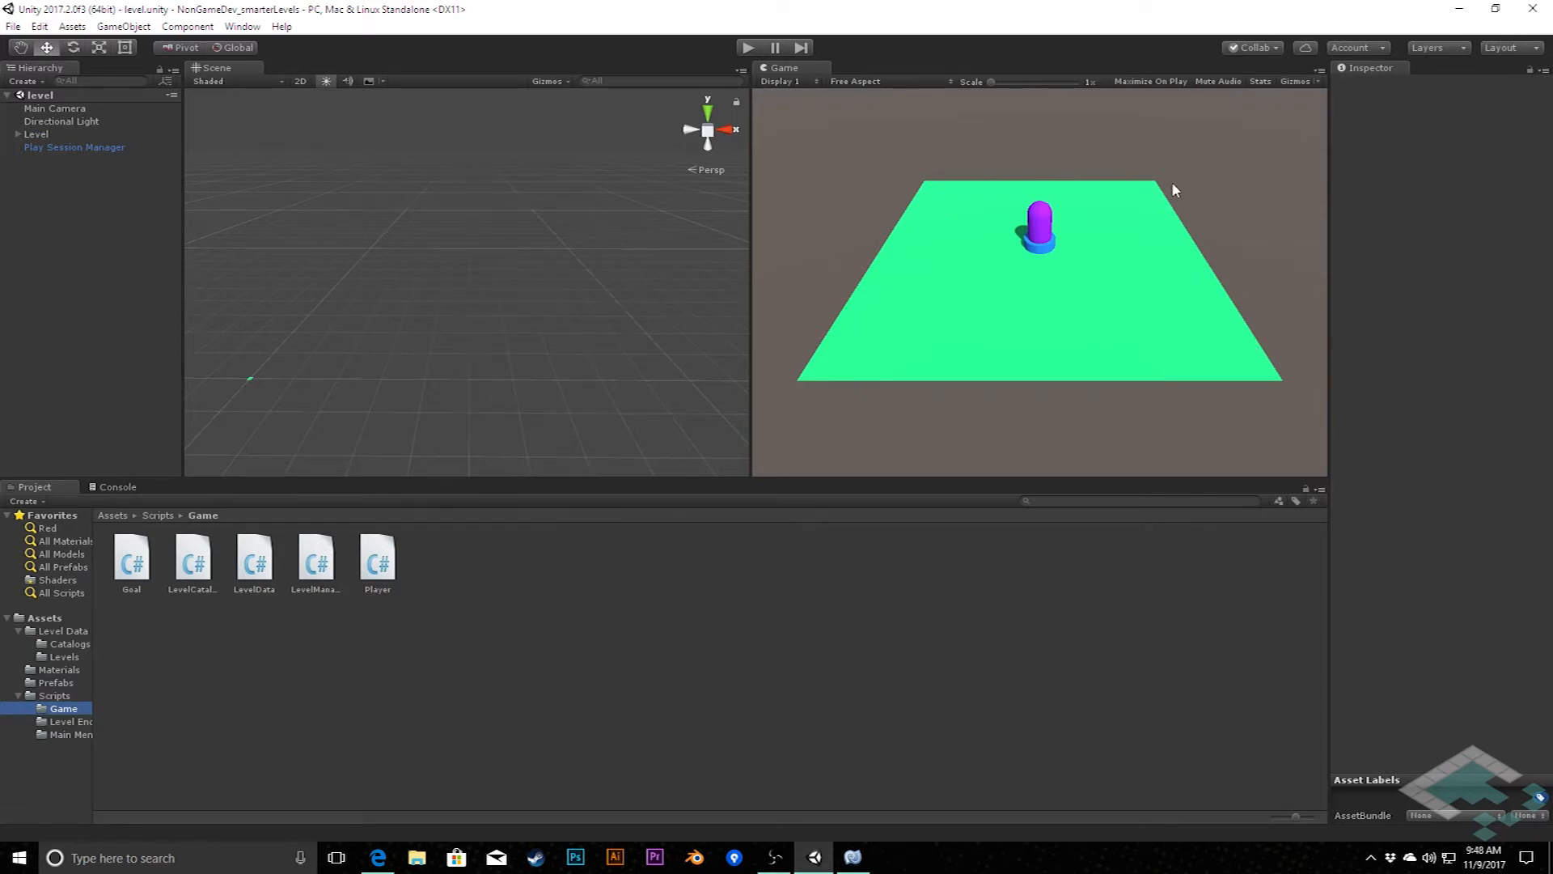
Step: Select the LevelManager script in Assets/Scripts/Game to preview it in the Inspector
{"action": "left_click", "coordinate": [314, 560]}
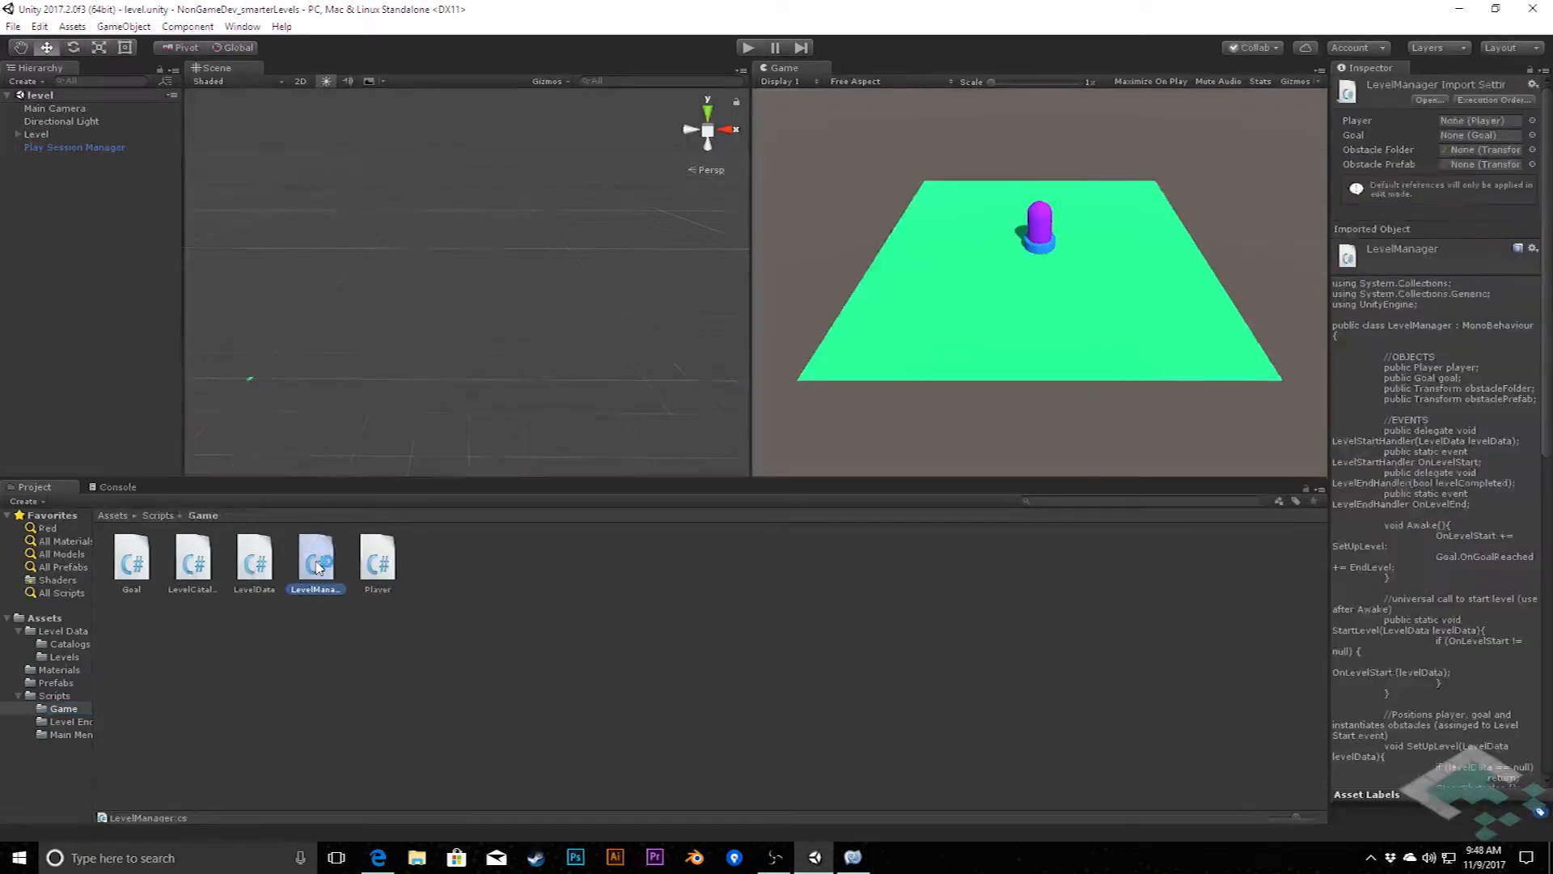
Step: Open LevelManager in MonoDevelop and add a void Update() method below Awake
{"action": "double_click", "coordinate": [314, 557]}
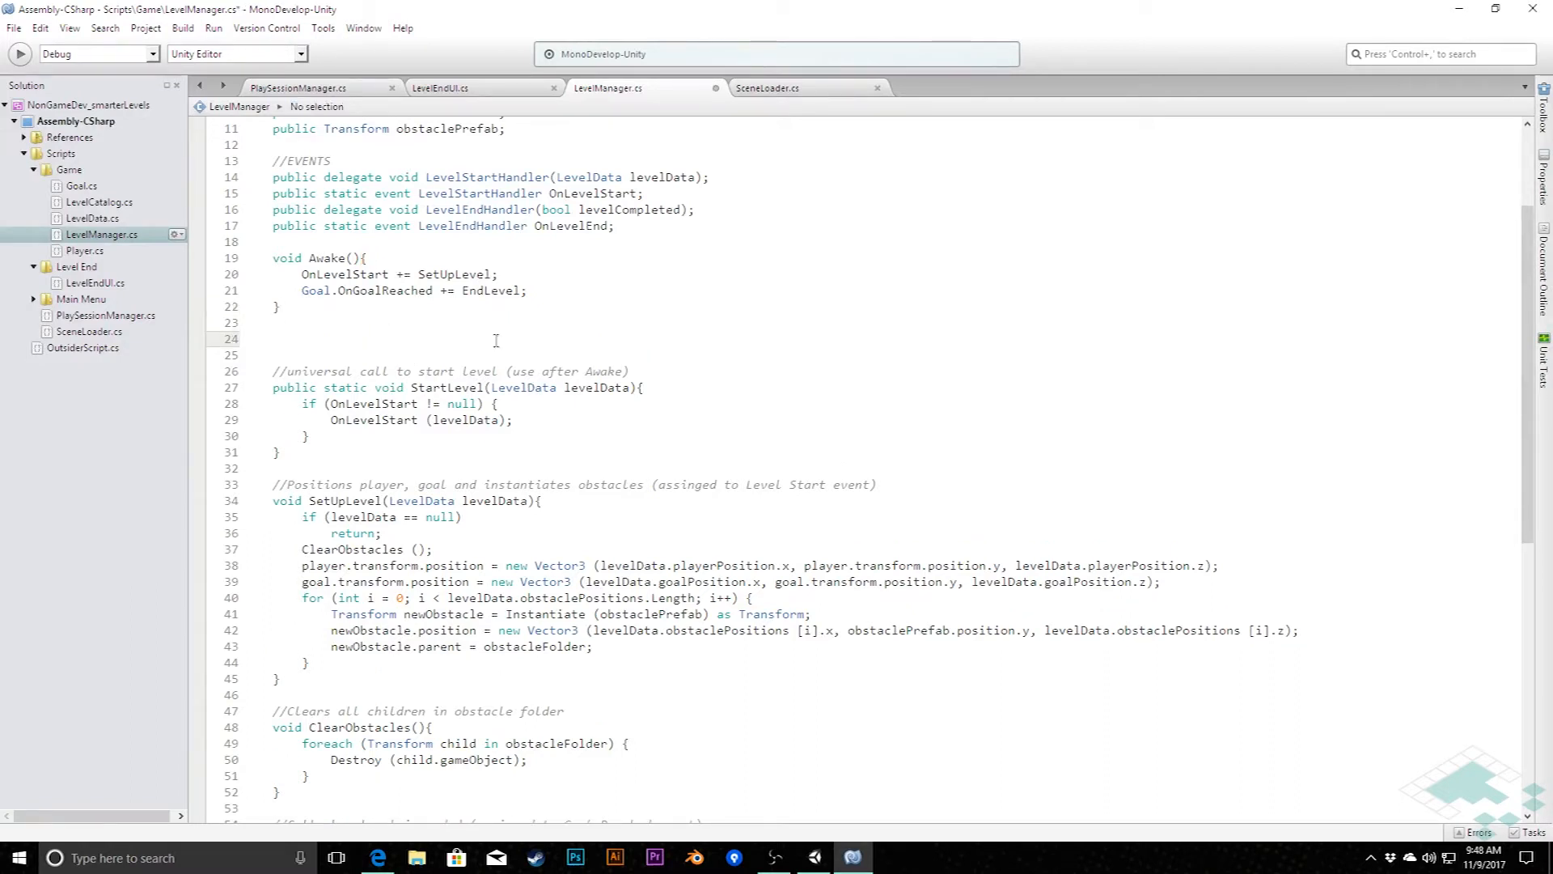
{"action": "type", "text": "void U"}
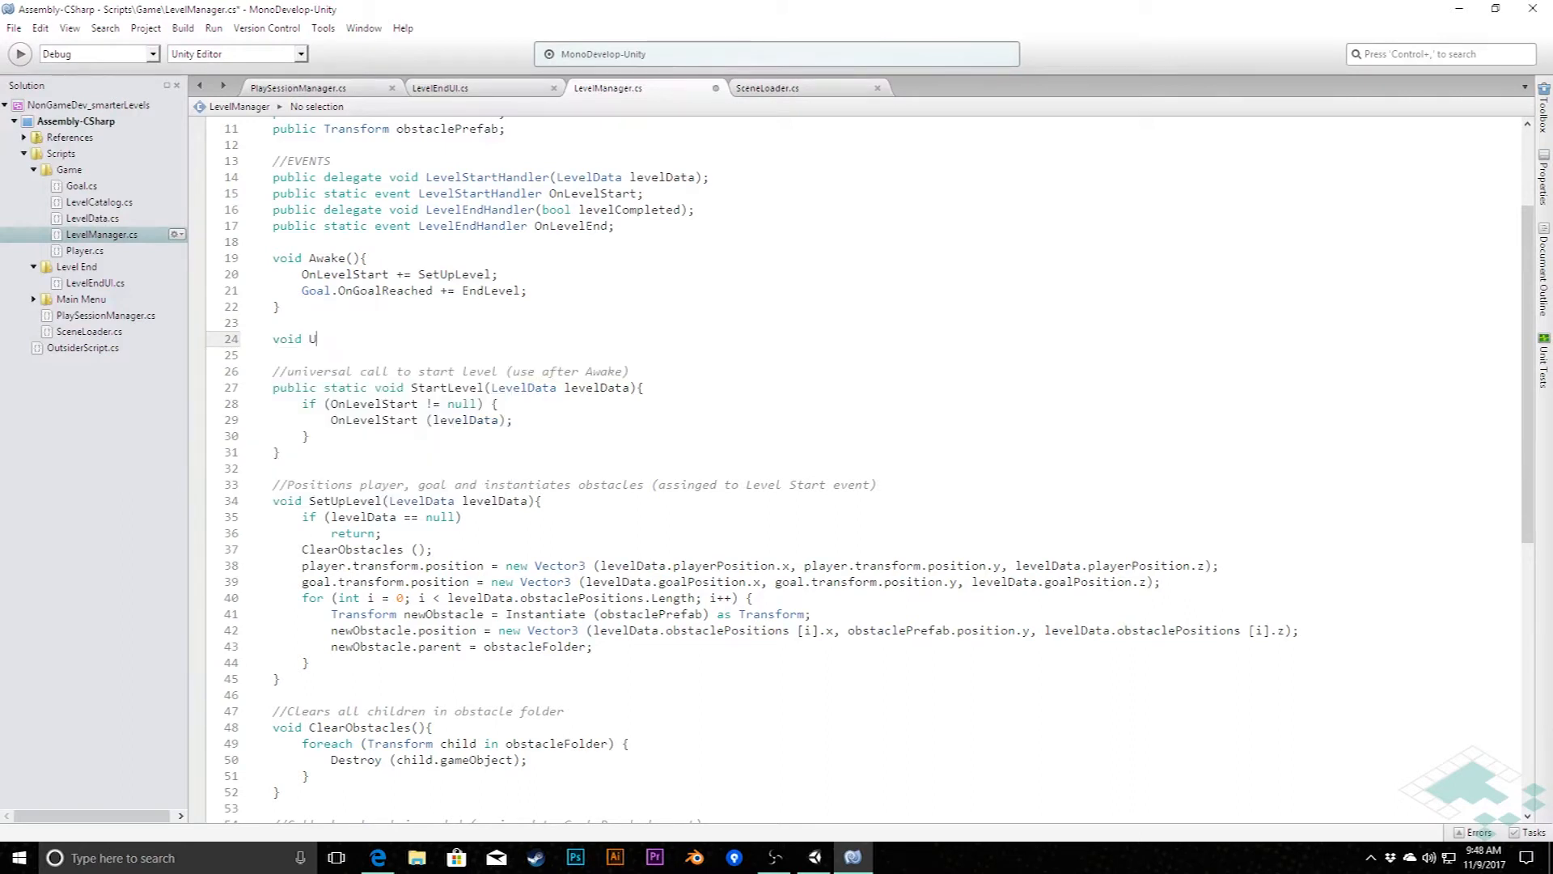
{"action": "type", "text": "pdate()"}
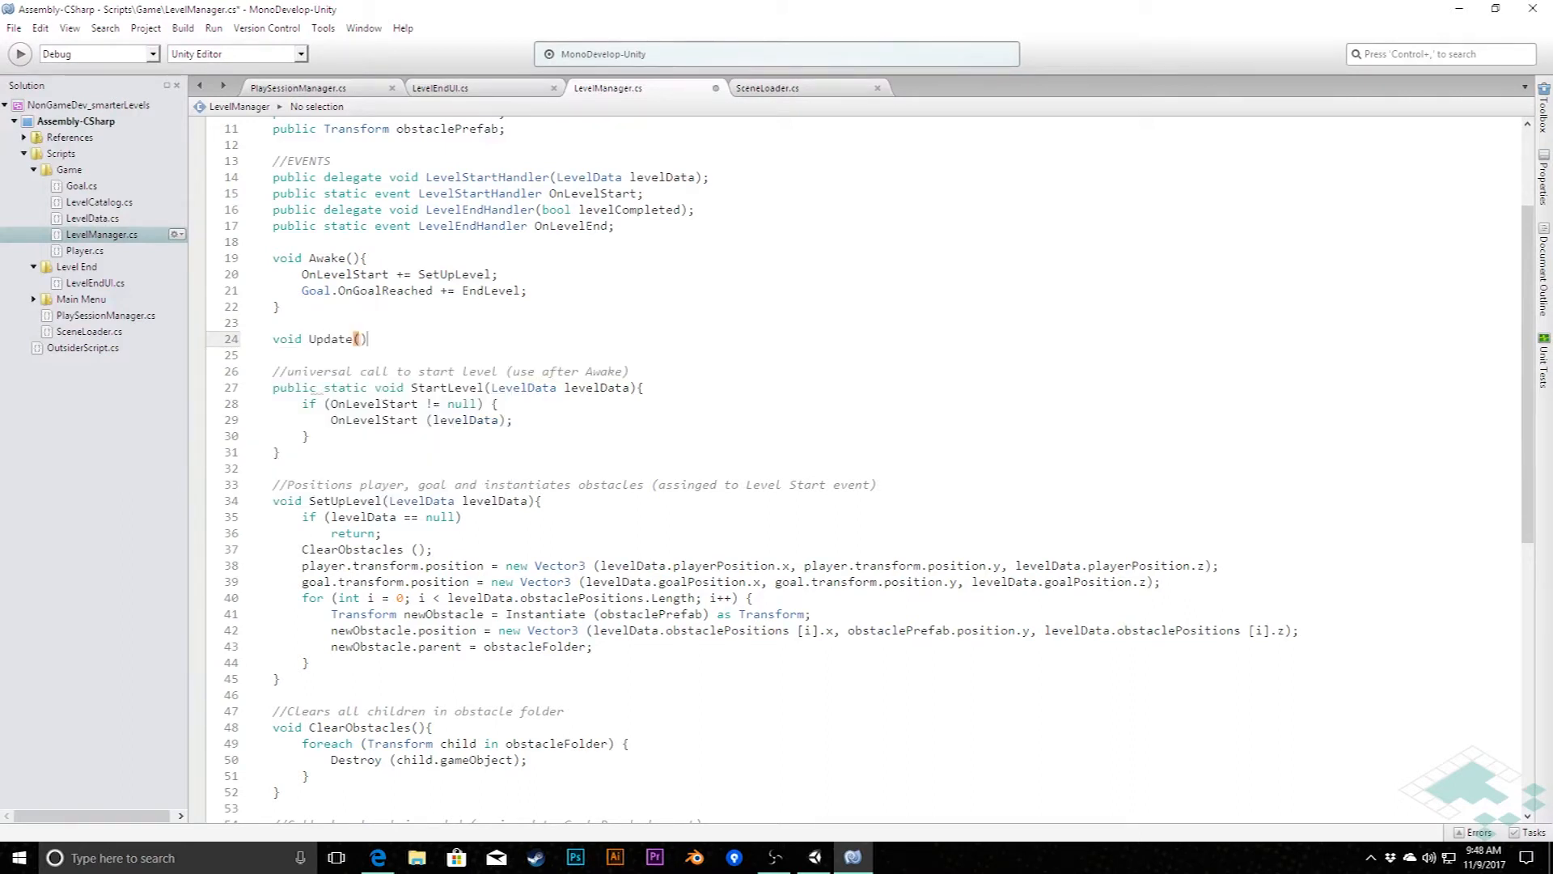
{"action": "type", "text": "{"}
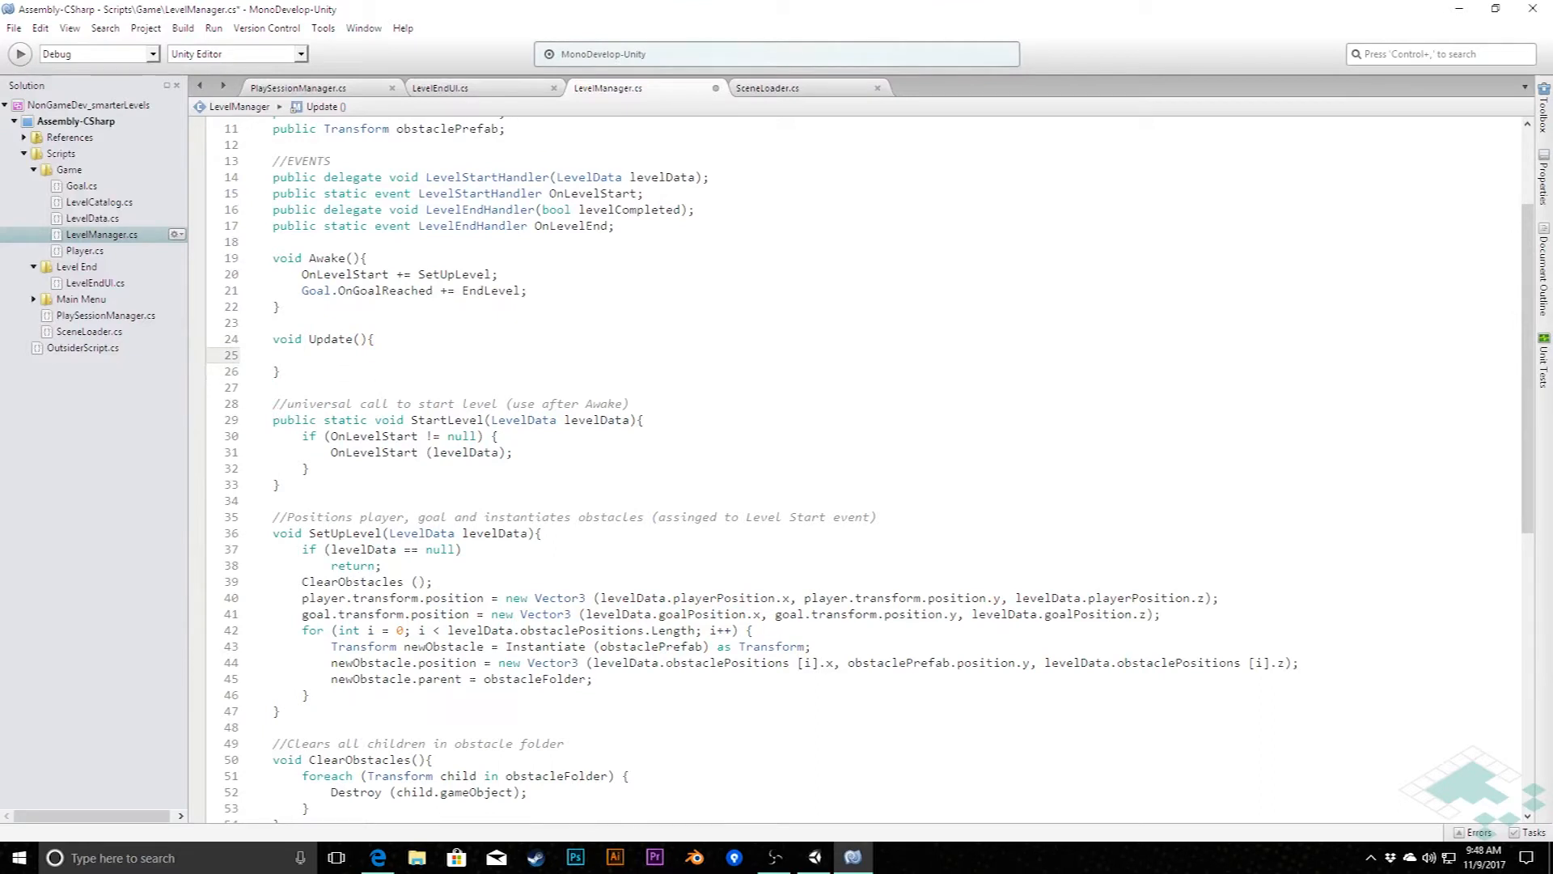
Step: Start Update's body with if (Input.GetKeyDown(KeyCode.Escape)
{"action": "left_click", "coordinate": [302, 354]}
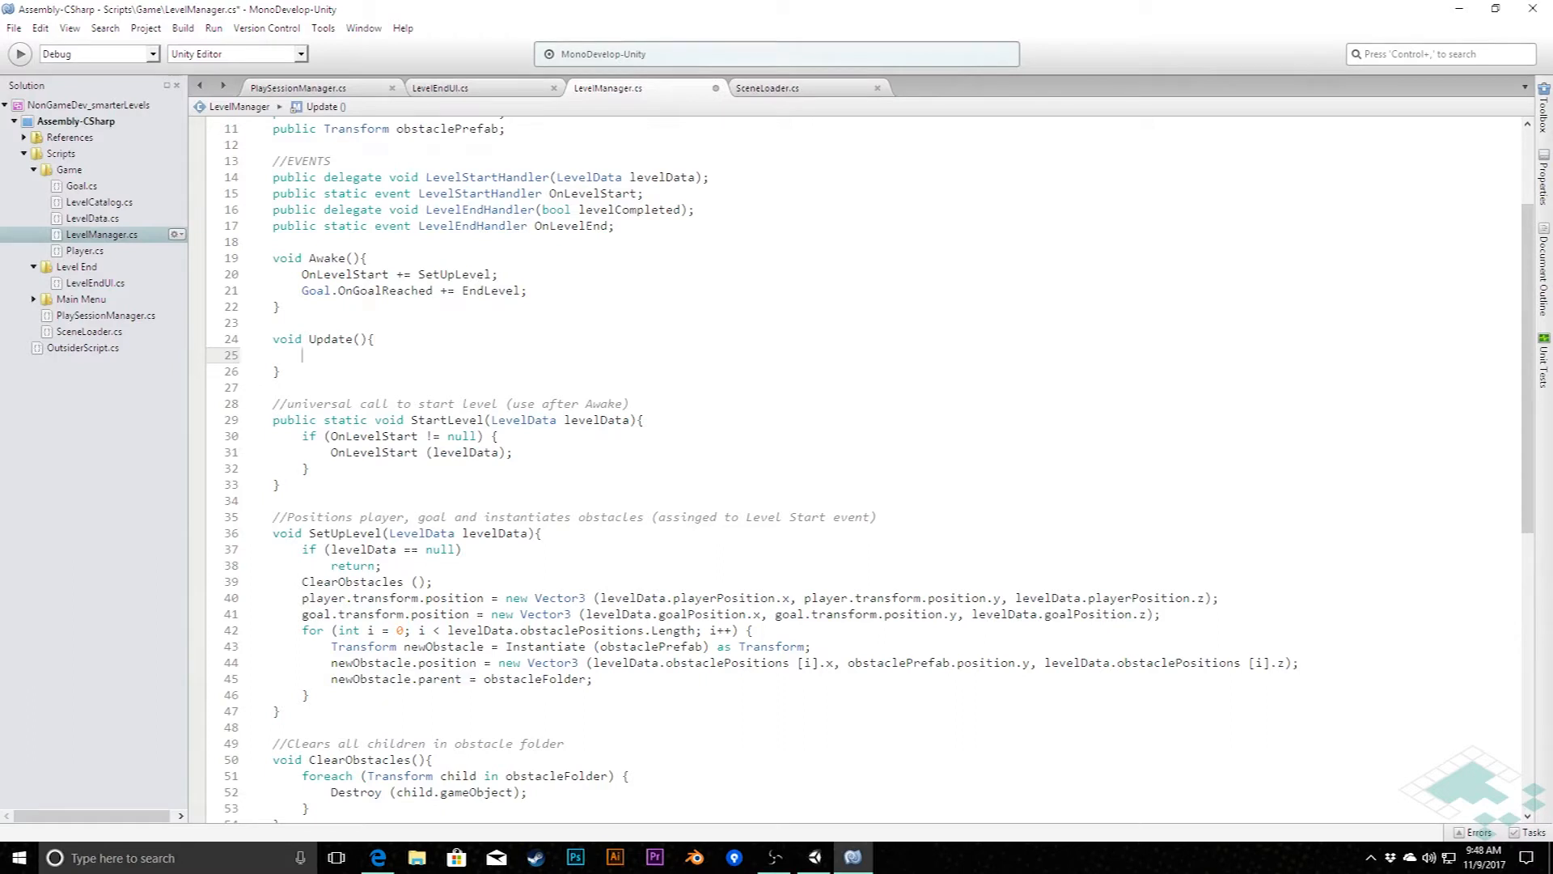
{"action": "type", "text": "if (Input"}
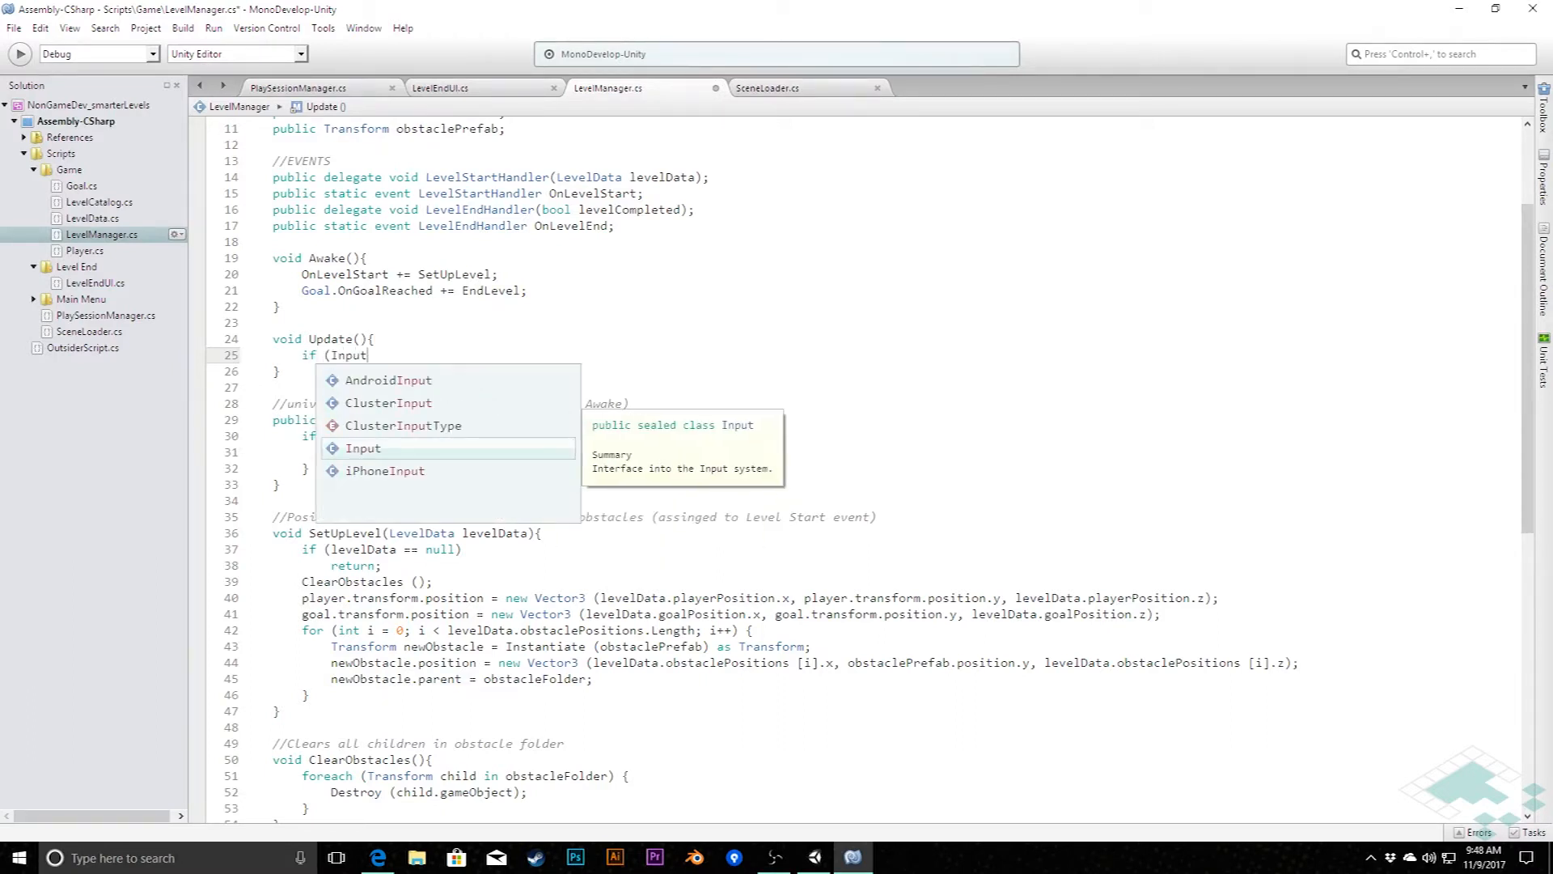
{"action": "type", "text": ".GetKeyDown("}
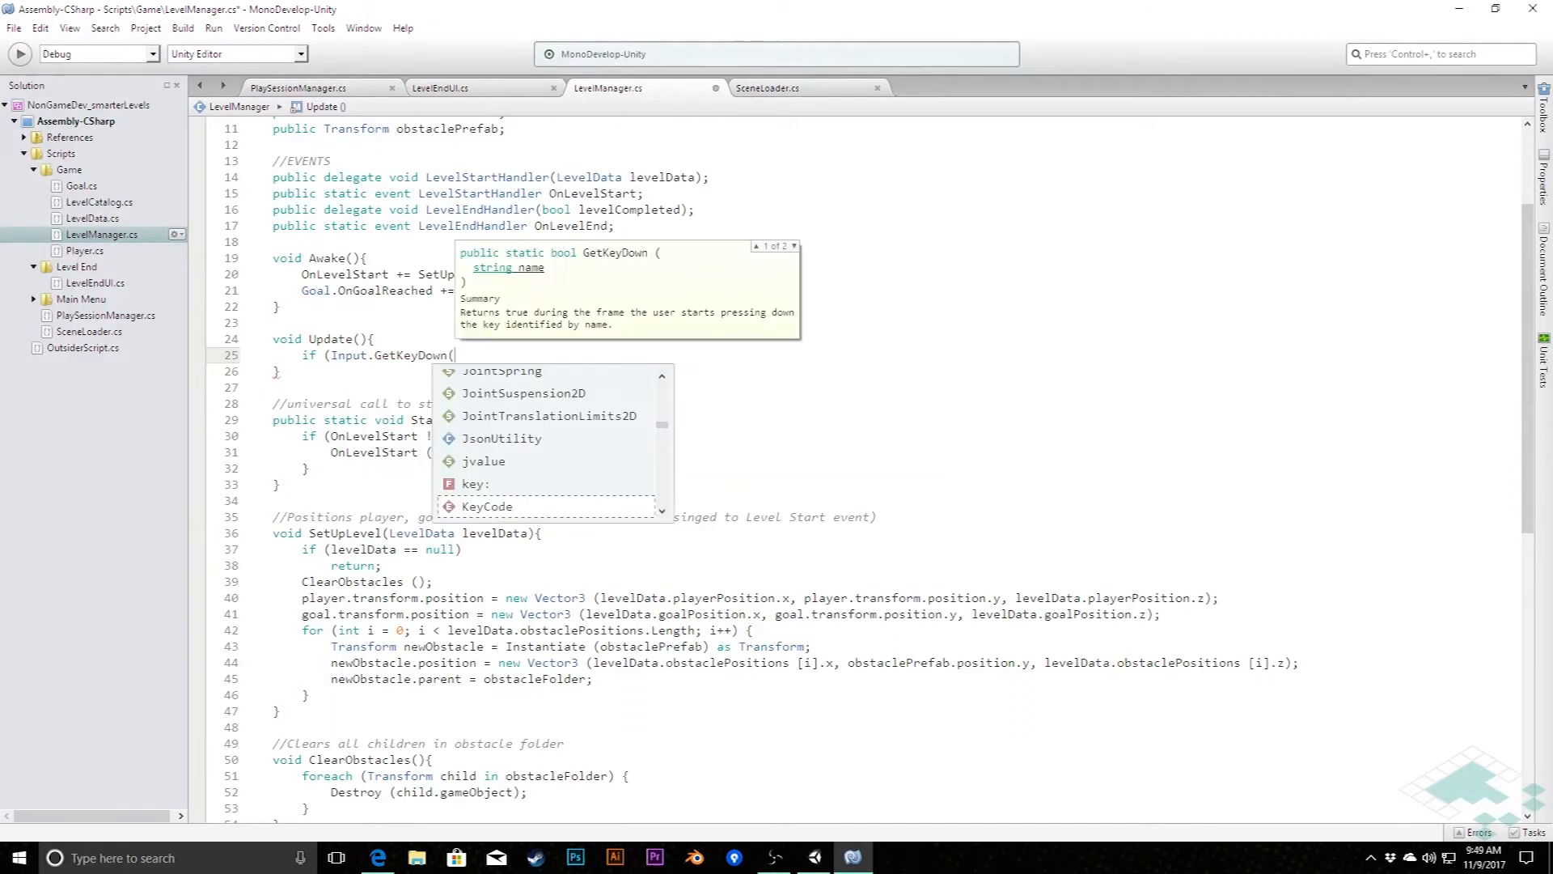
{"action": "type", "text": "key:"}
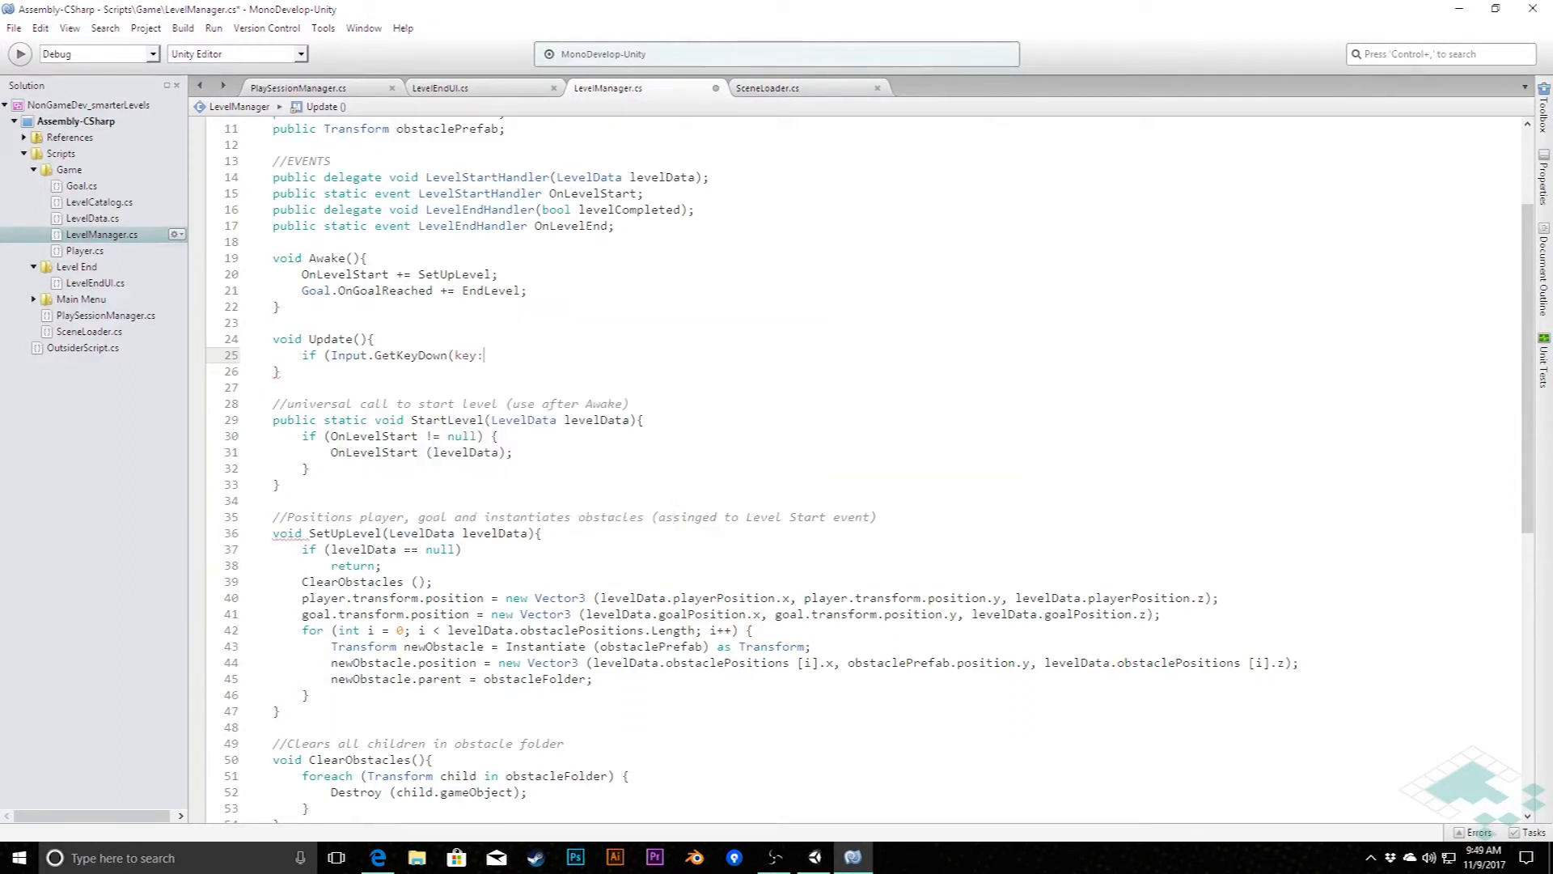
{"action": "type", "text": "KeyCode"}
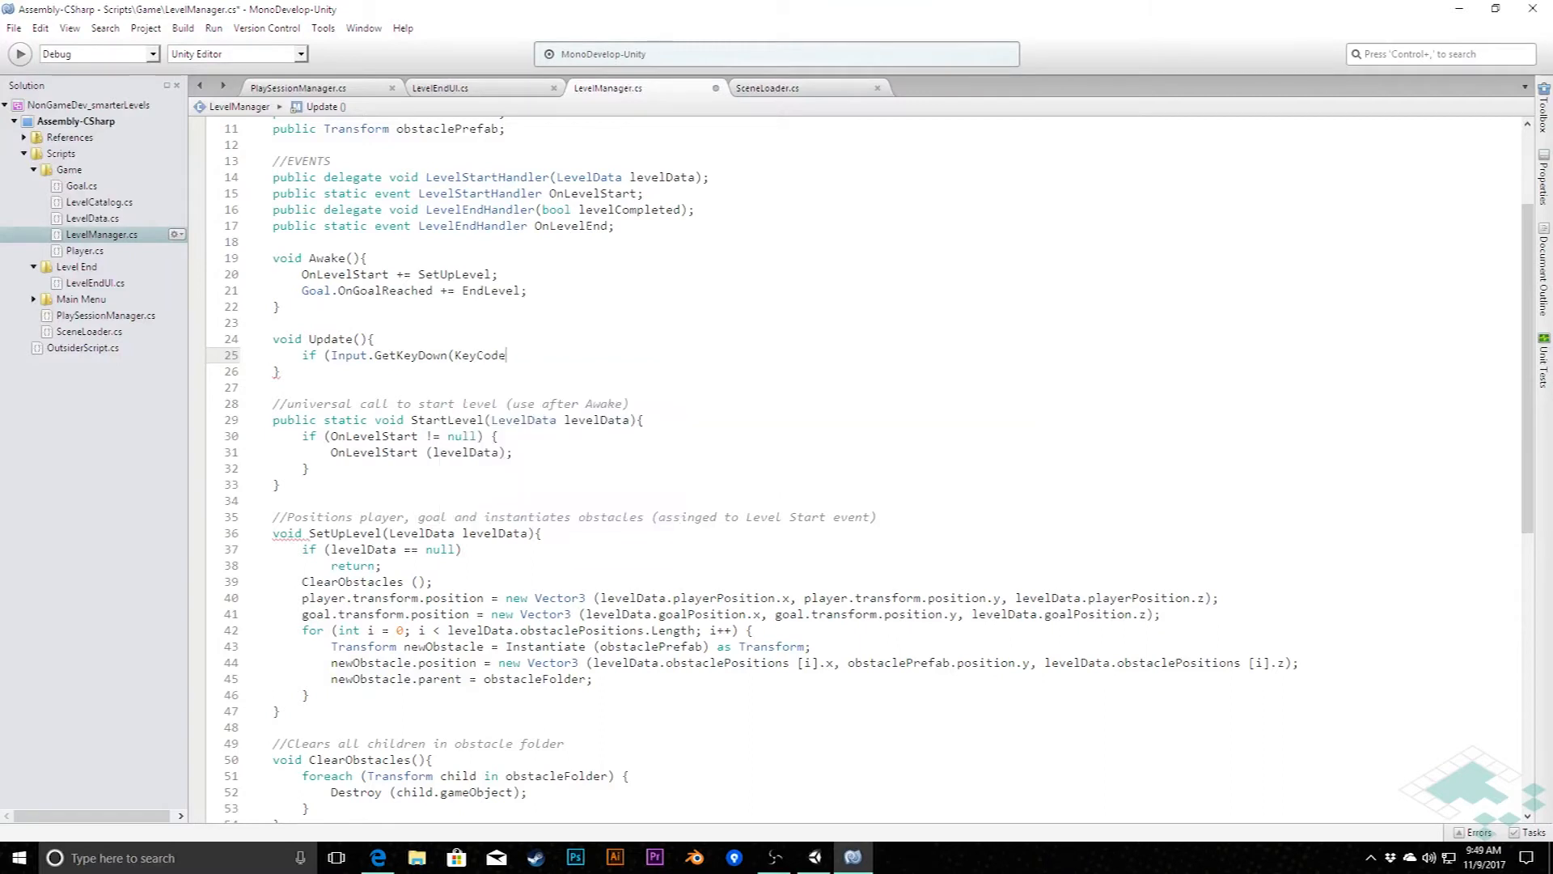
{"action": "type", "text": ".Escape"}
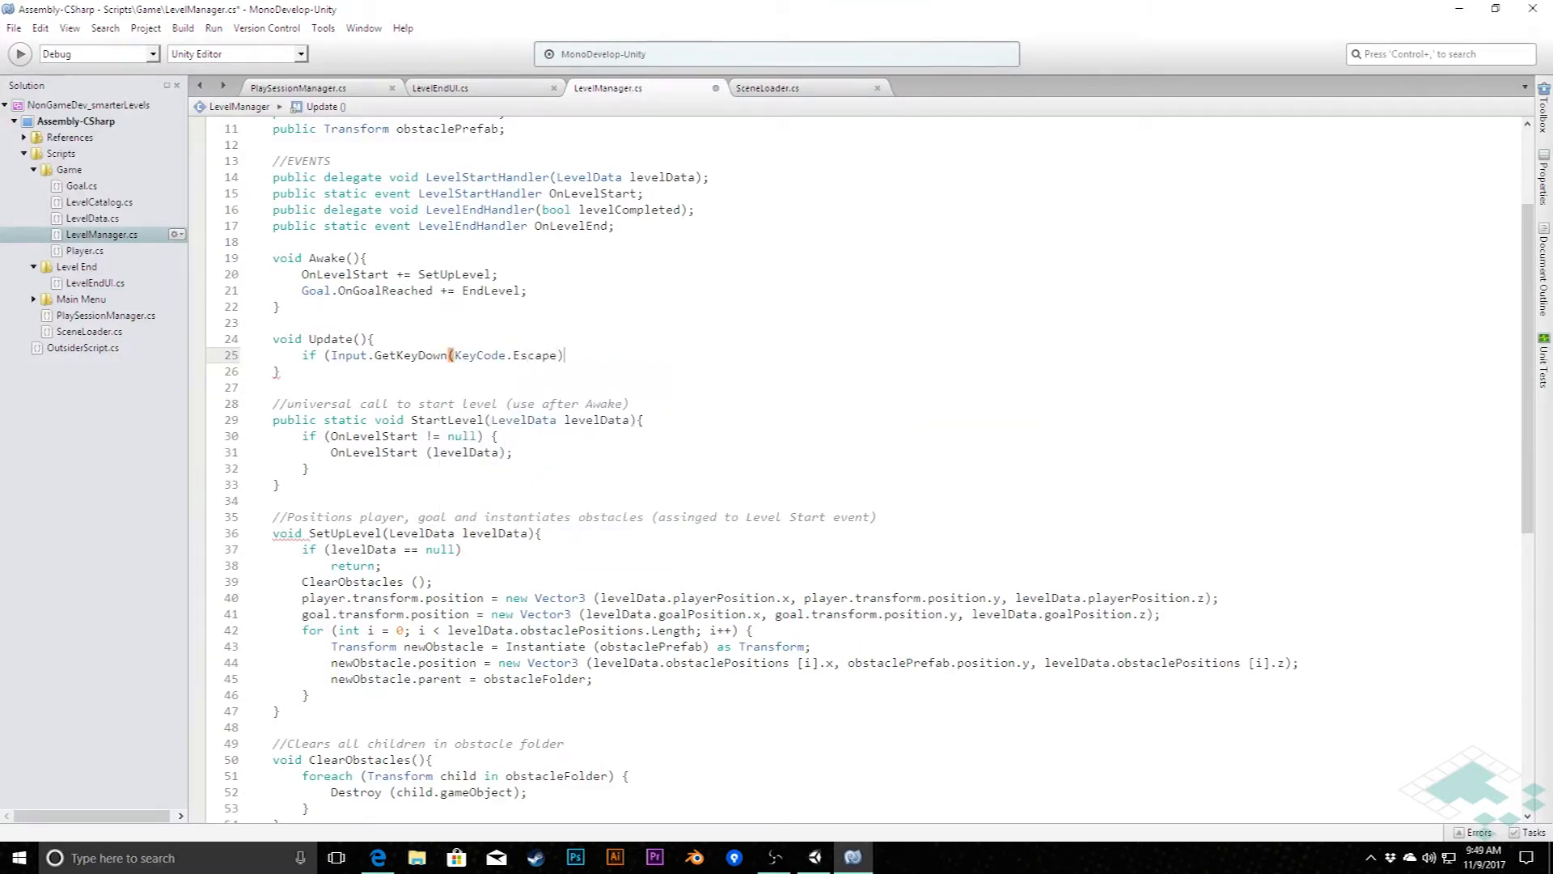
Step: Inside the Escape block, call SceneLoader.LoadScene(SceneName.MenuMain);
{"action": "type", "text": "{"}
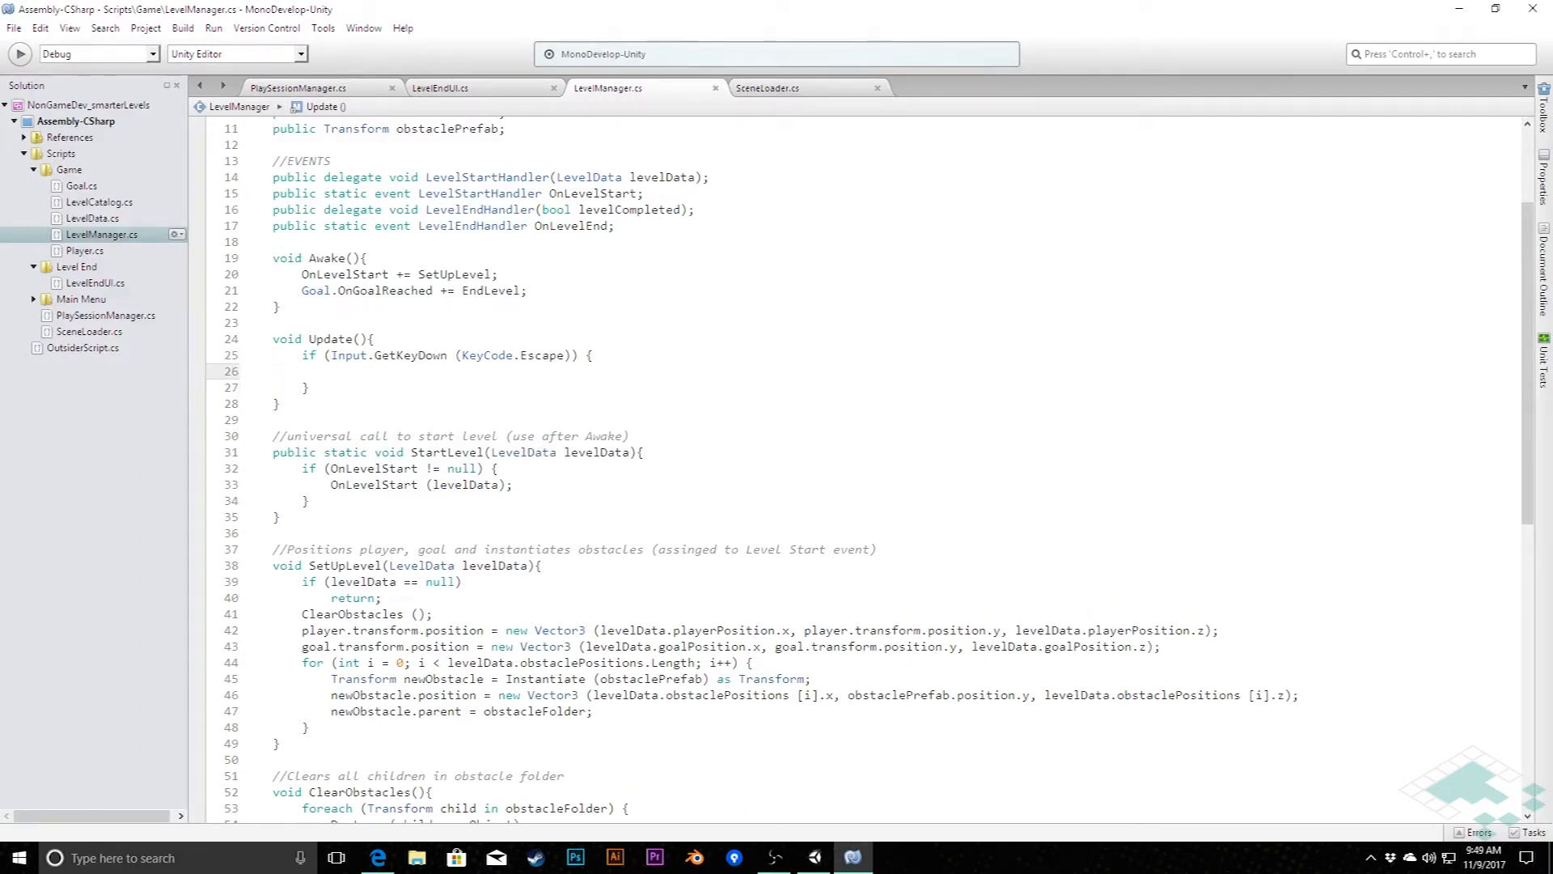
{"action": "type", "text": "SceneLoader"}
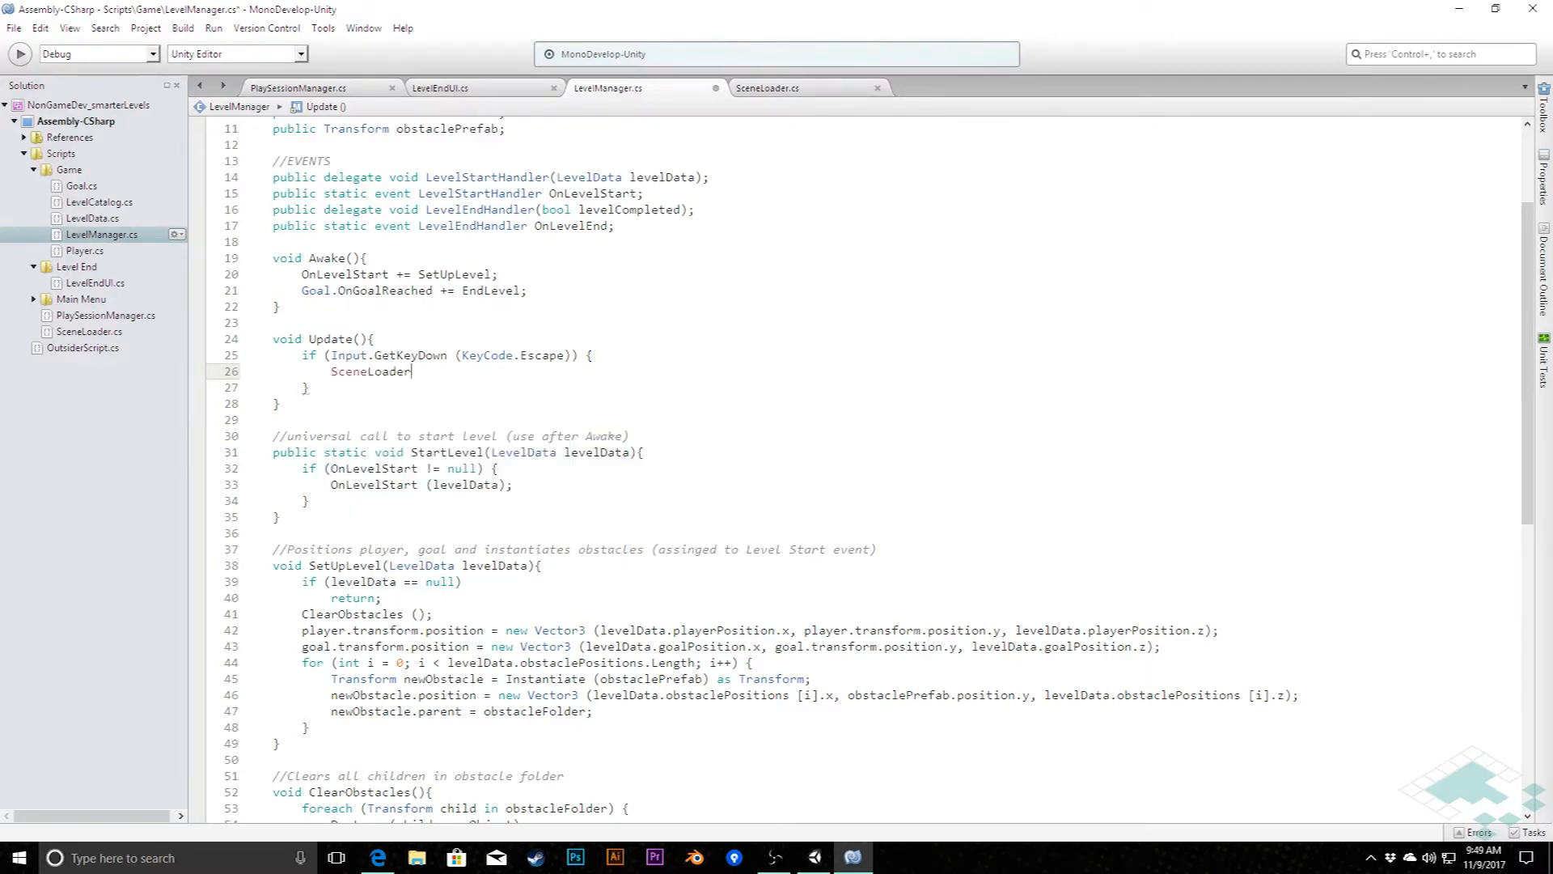
{"action": "type", "text": "."}
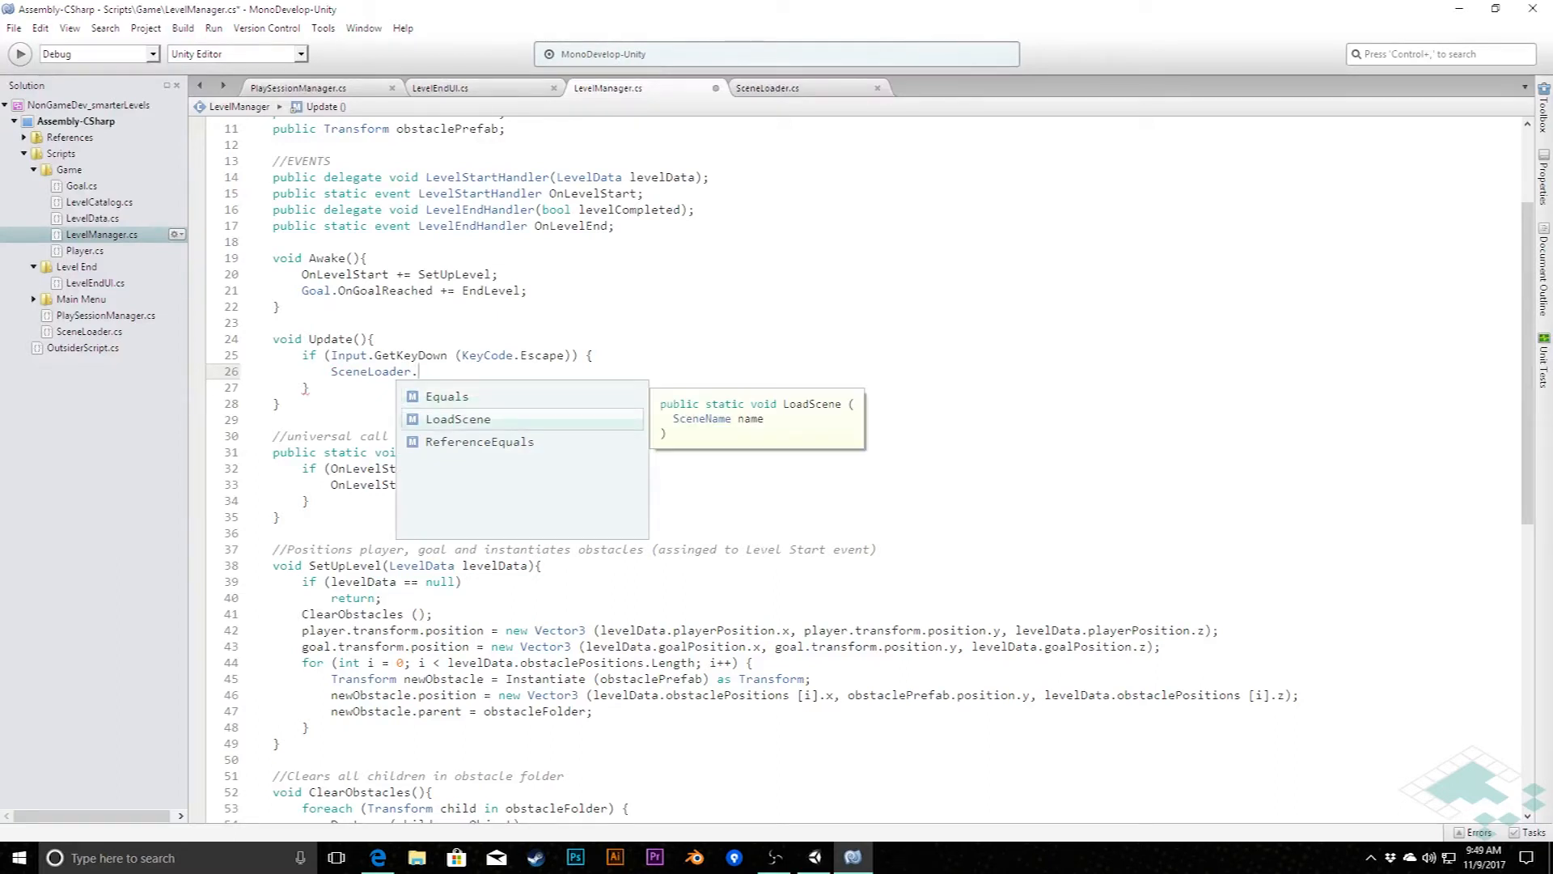
{"action": "type", "text": "LoadScene("}
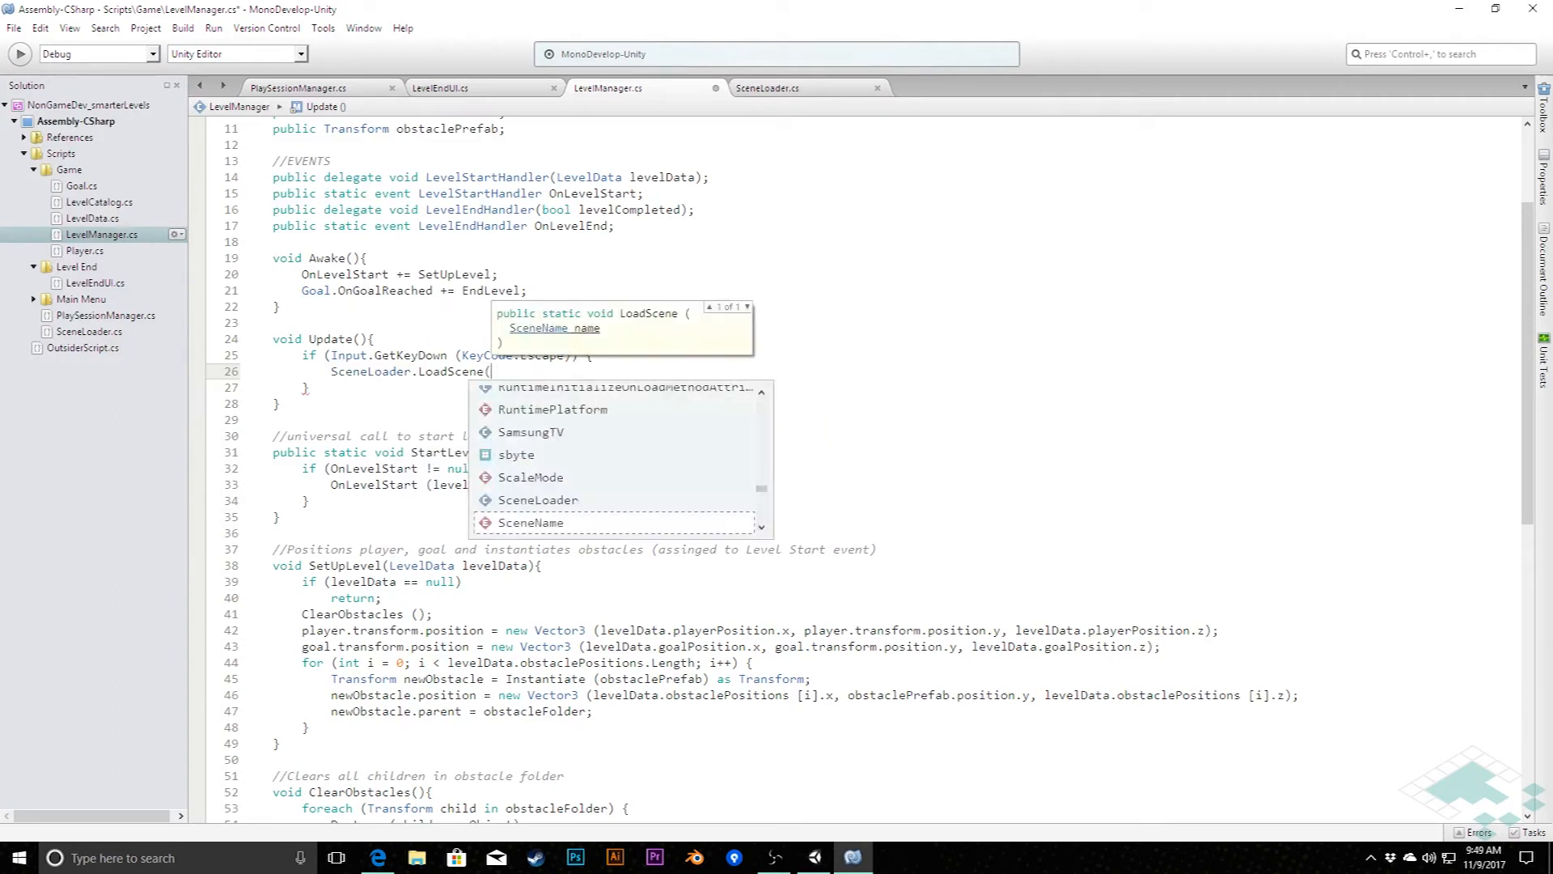
{"action": "type", "text": "SceneName."}
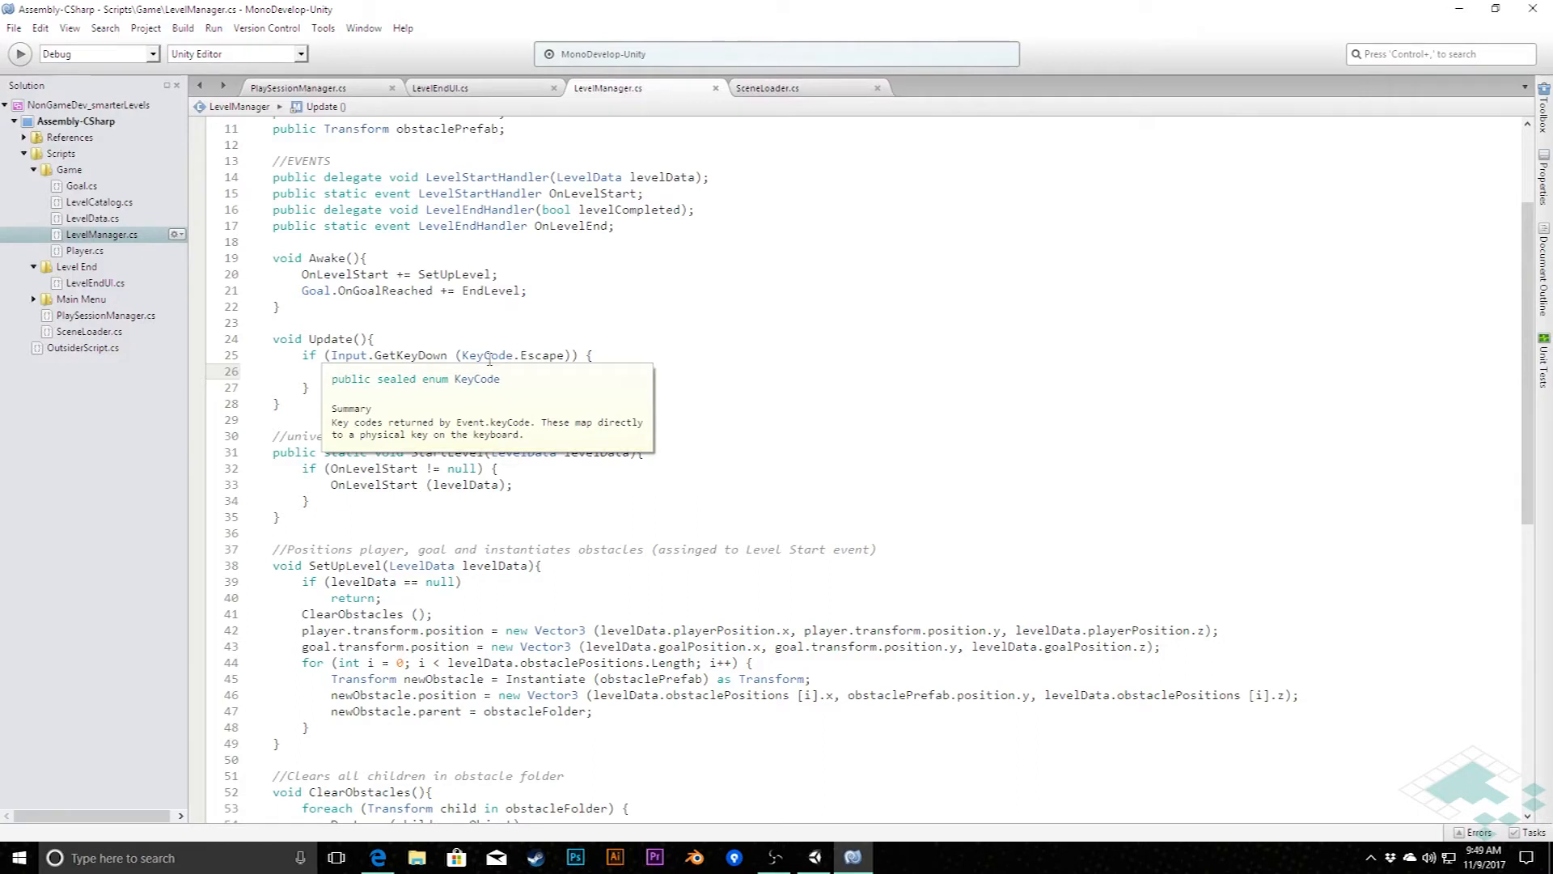
{"action": "type", "text": "SceneLoader.LoadScene (SceneName.MenuMain);"}
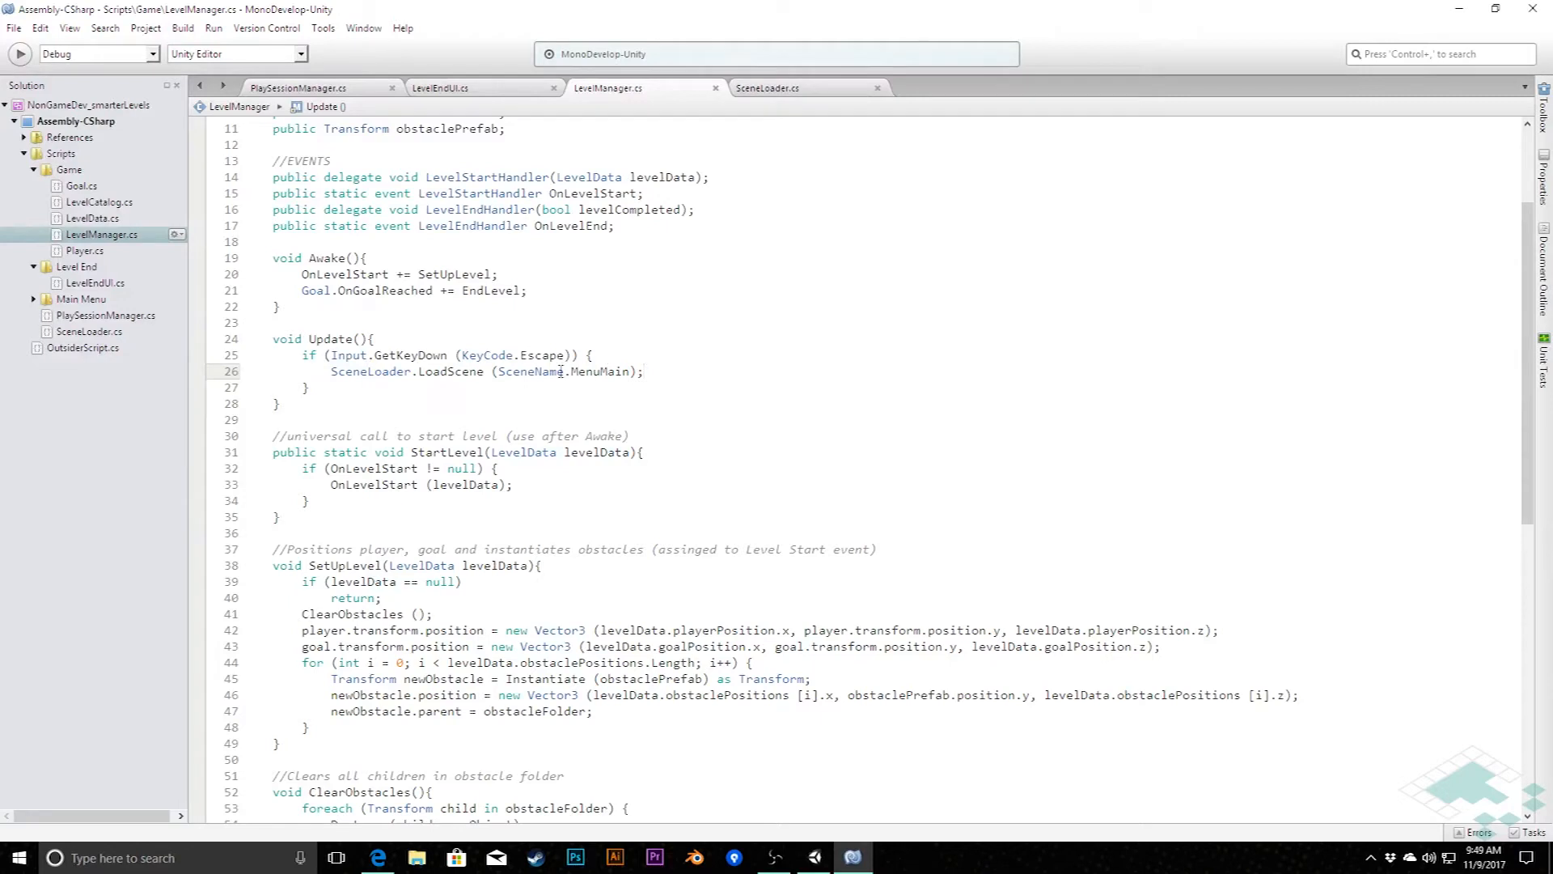
Step: Copy EndLevel's two -= unsubscribe lines above the LoadScene call in Update
{"action": "left_click_drag", "start_coordinate": [330, 370], "coordinate": [642, 371]}
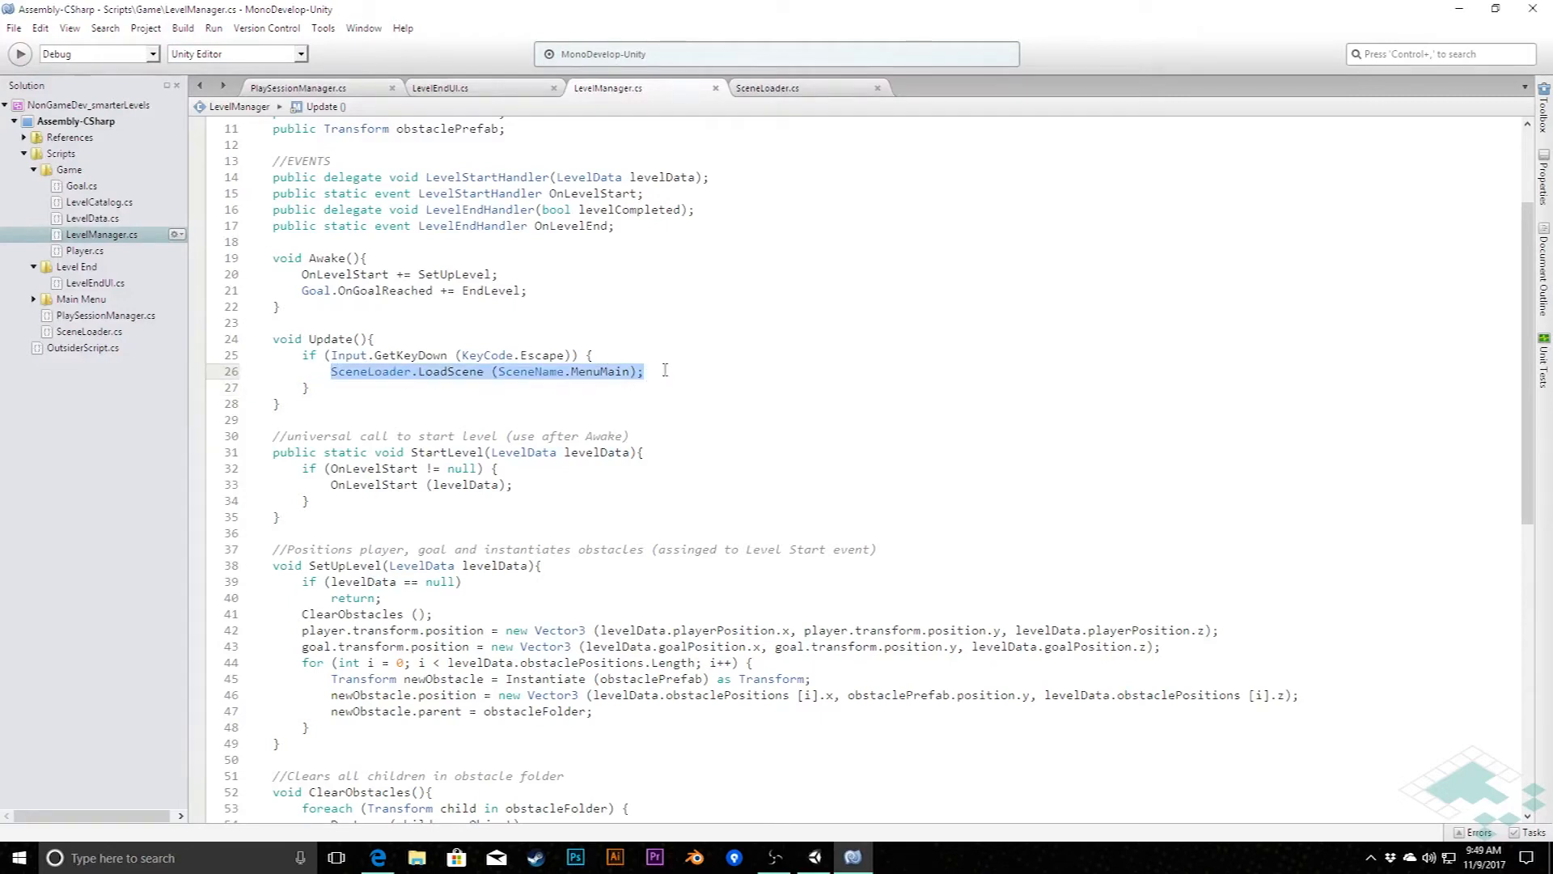
{"action": "mouse_move", "coordinate": [707, 401]}
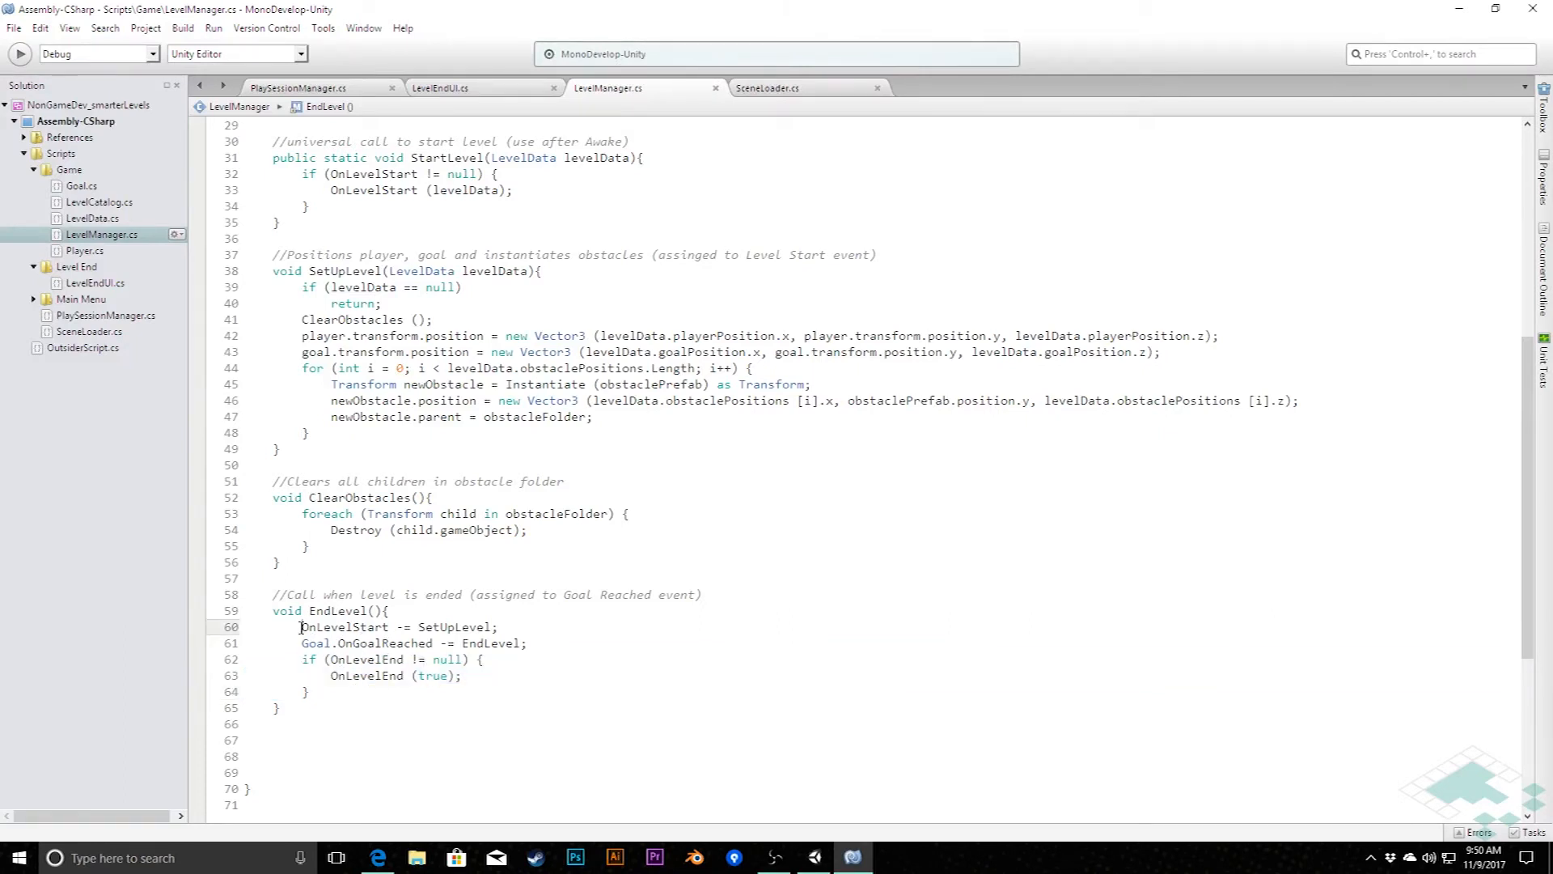
{"action": "left_click_drag", "start_coordinate": [301, 626], "coordinate": [526, 643]}
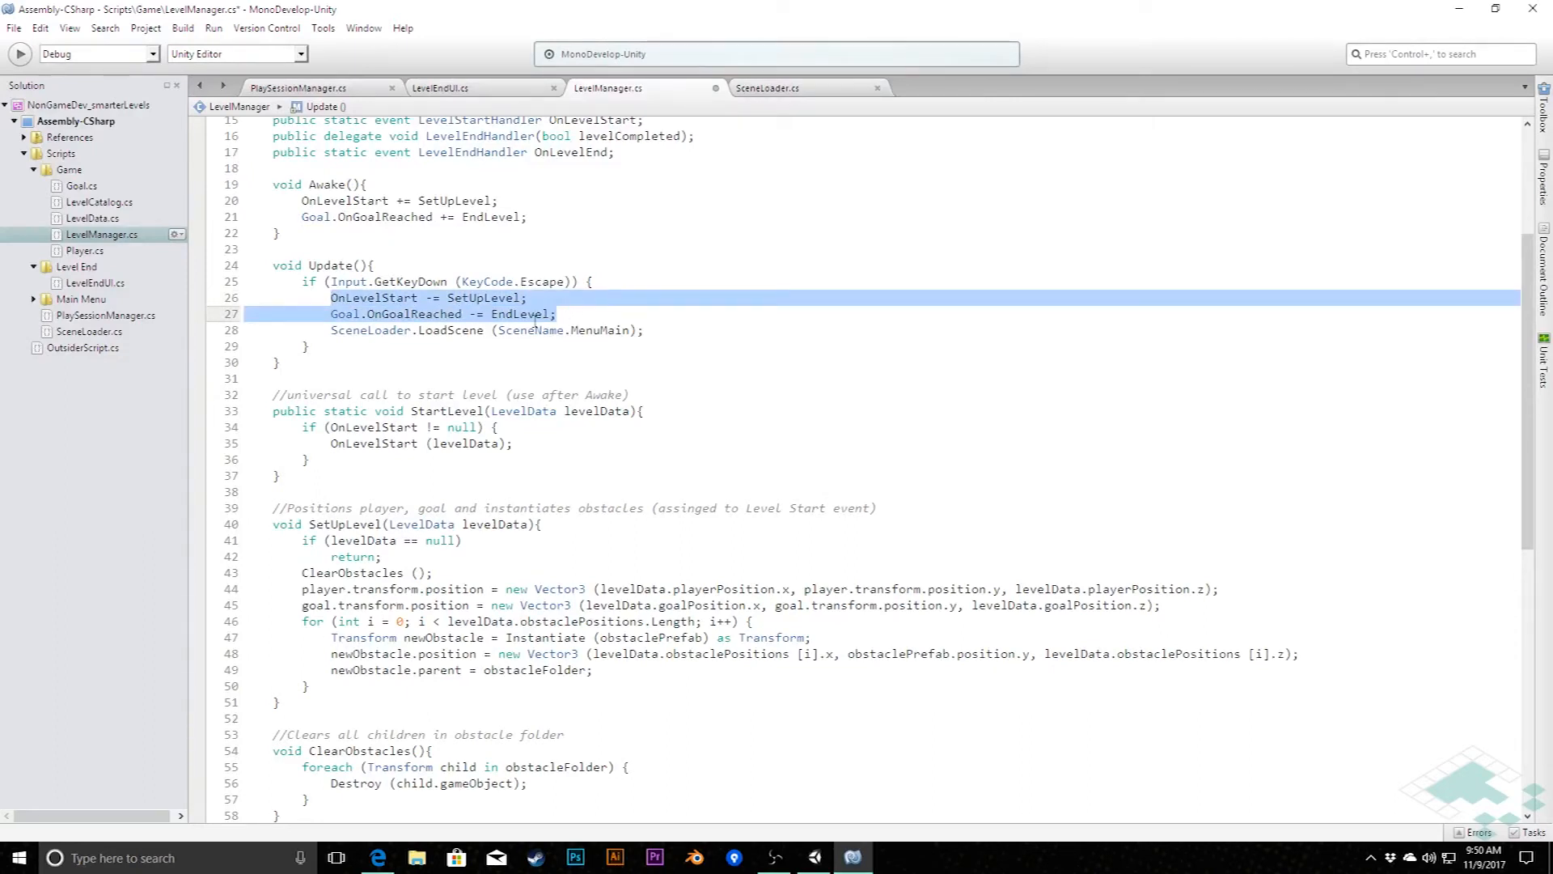
Step: Add the comment '//TODO: Special unsubscribe method?' above the unsubscribe lines
{"action": "left_click", "coordinate": [375, 296]}
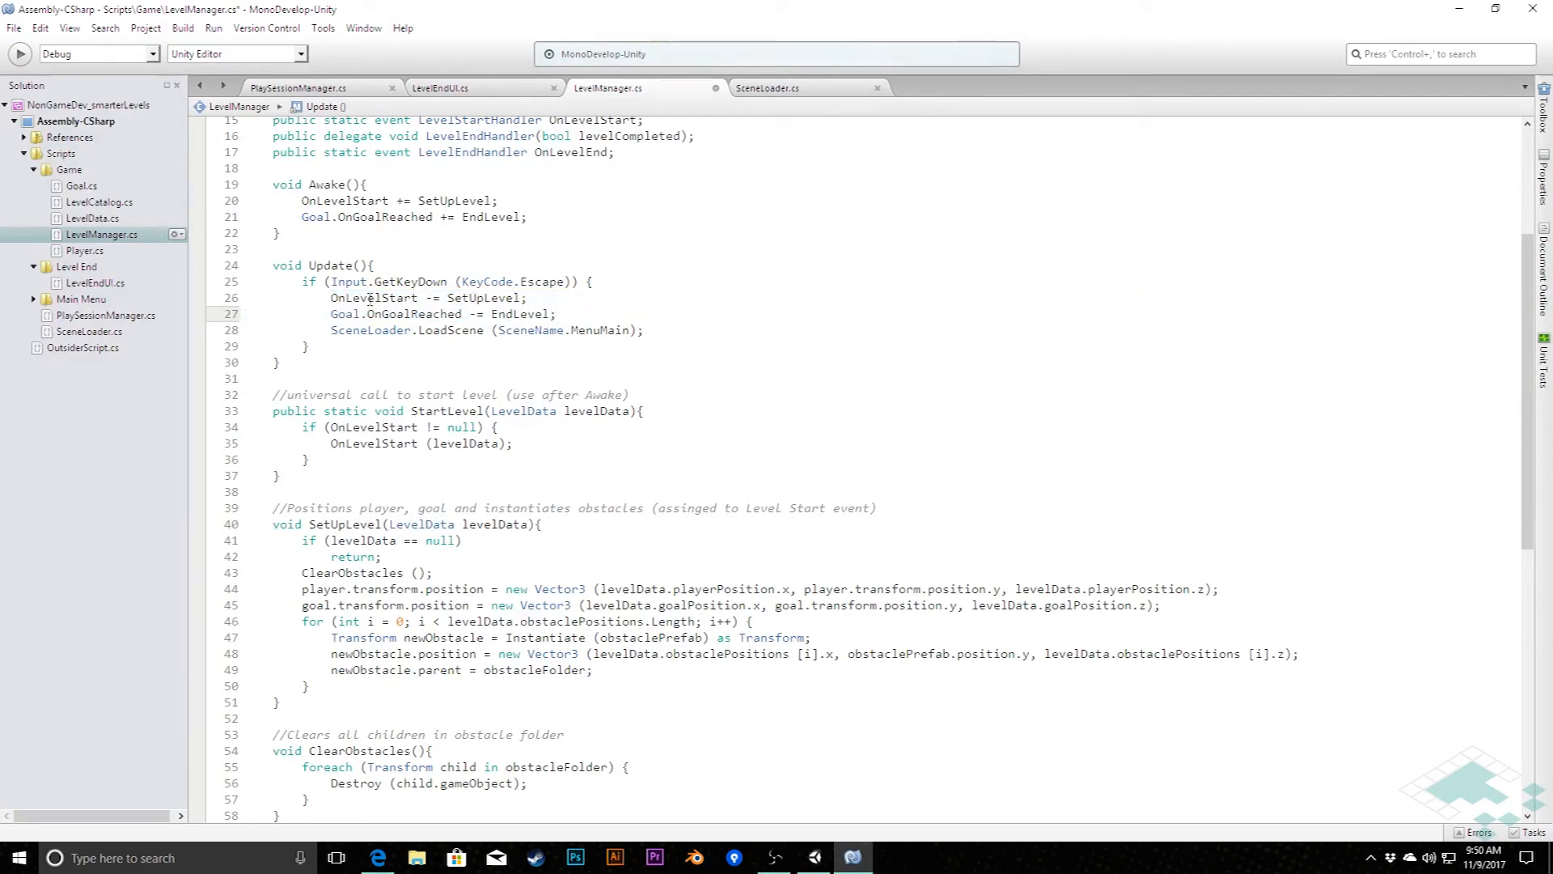
{"action": "type", "text": "//"}
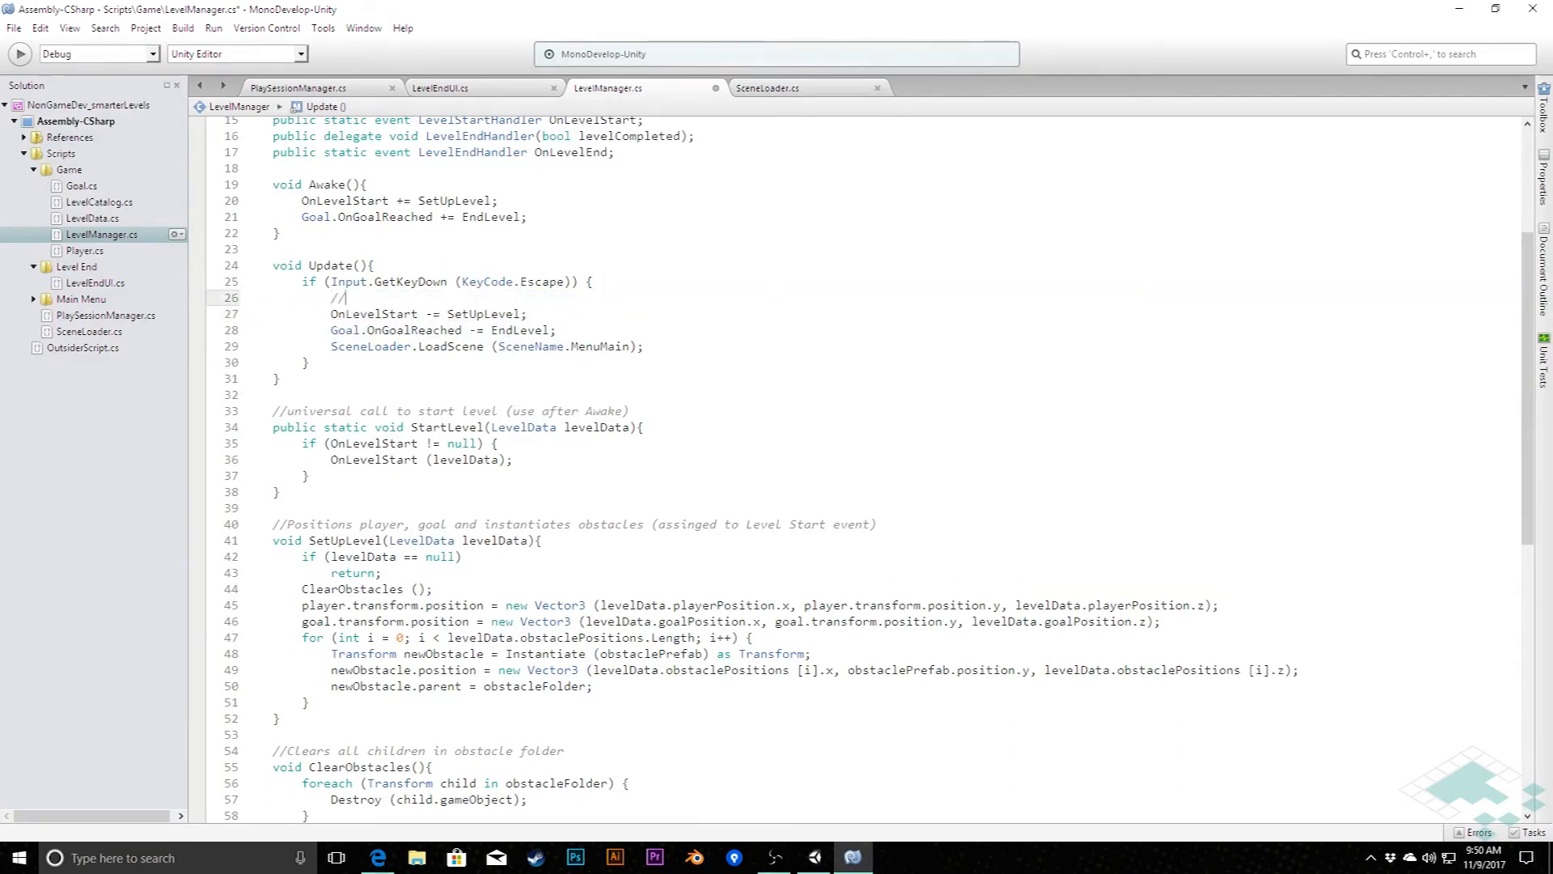
{"action": "type", "text": "TODO"}
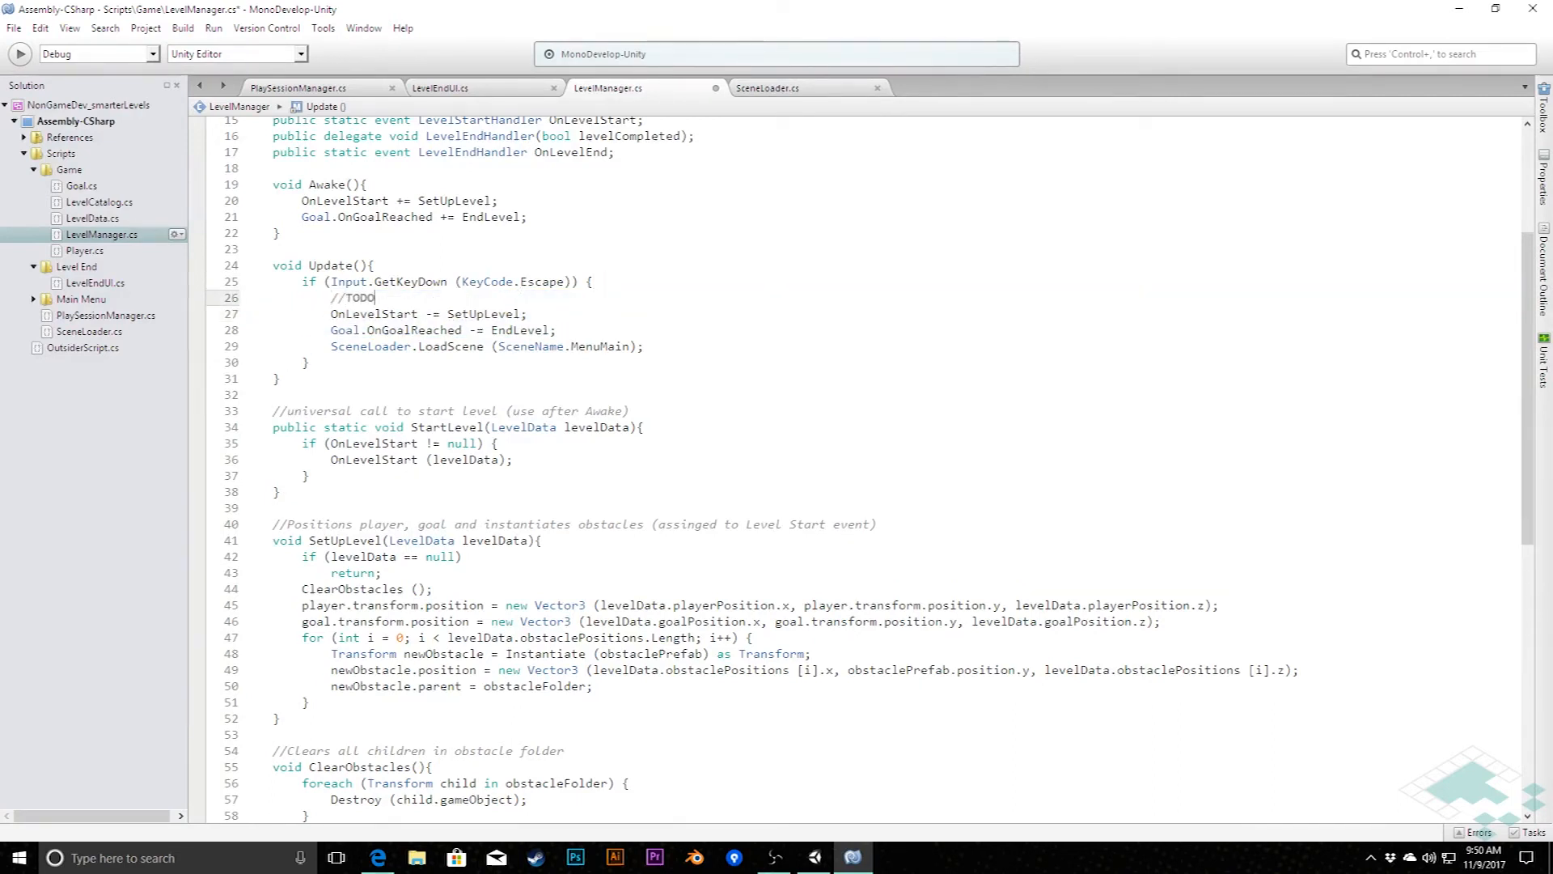
{"action": "type", "text": ": Spa"}
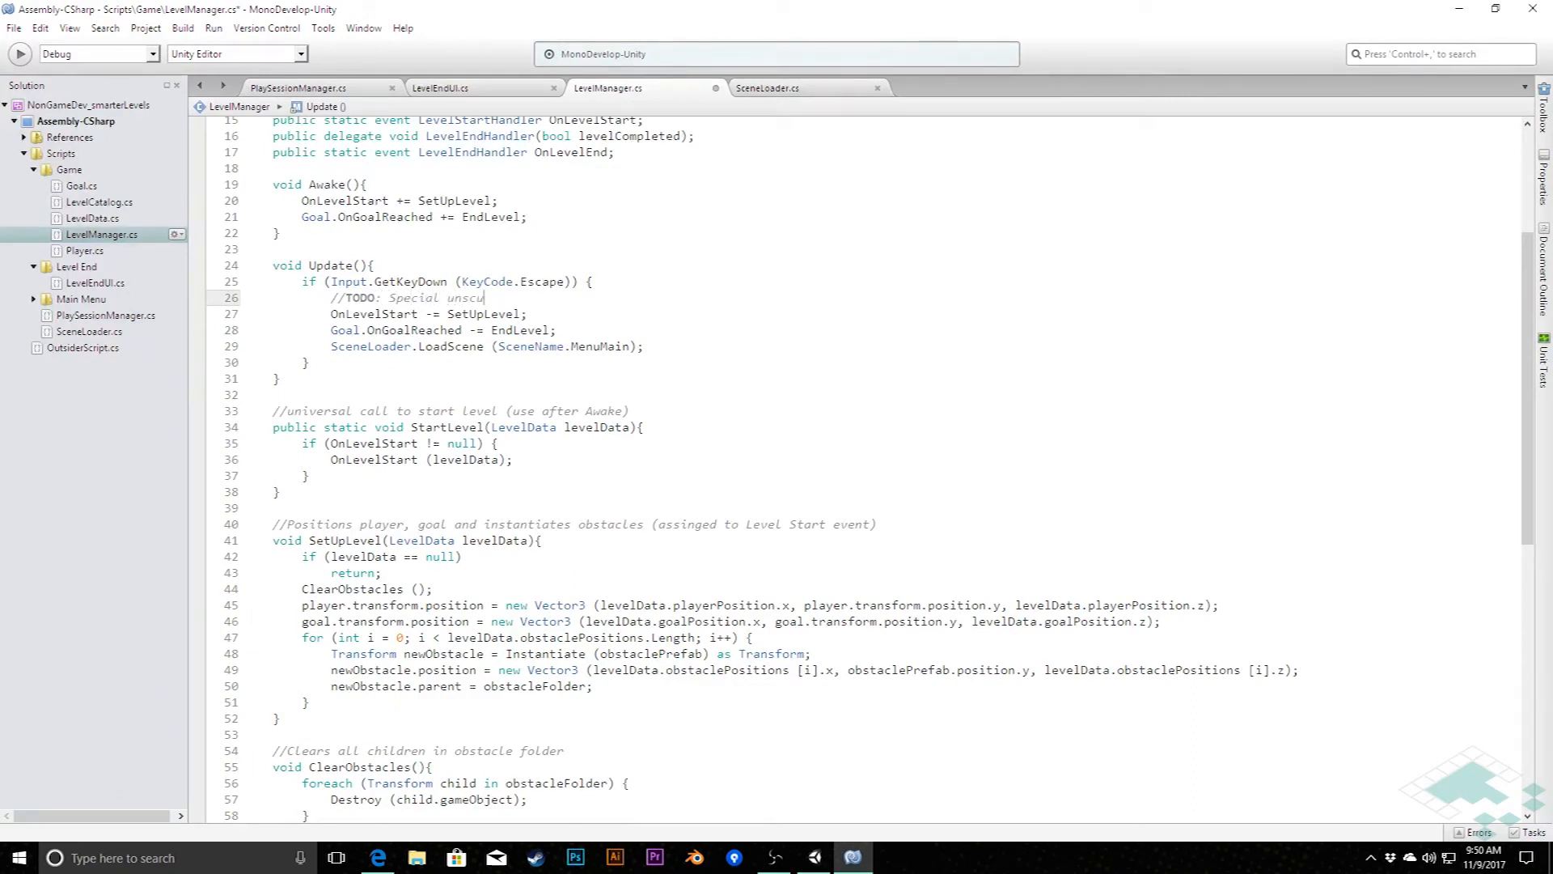
{"action": "type", "text": "bscri"}
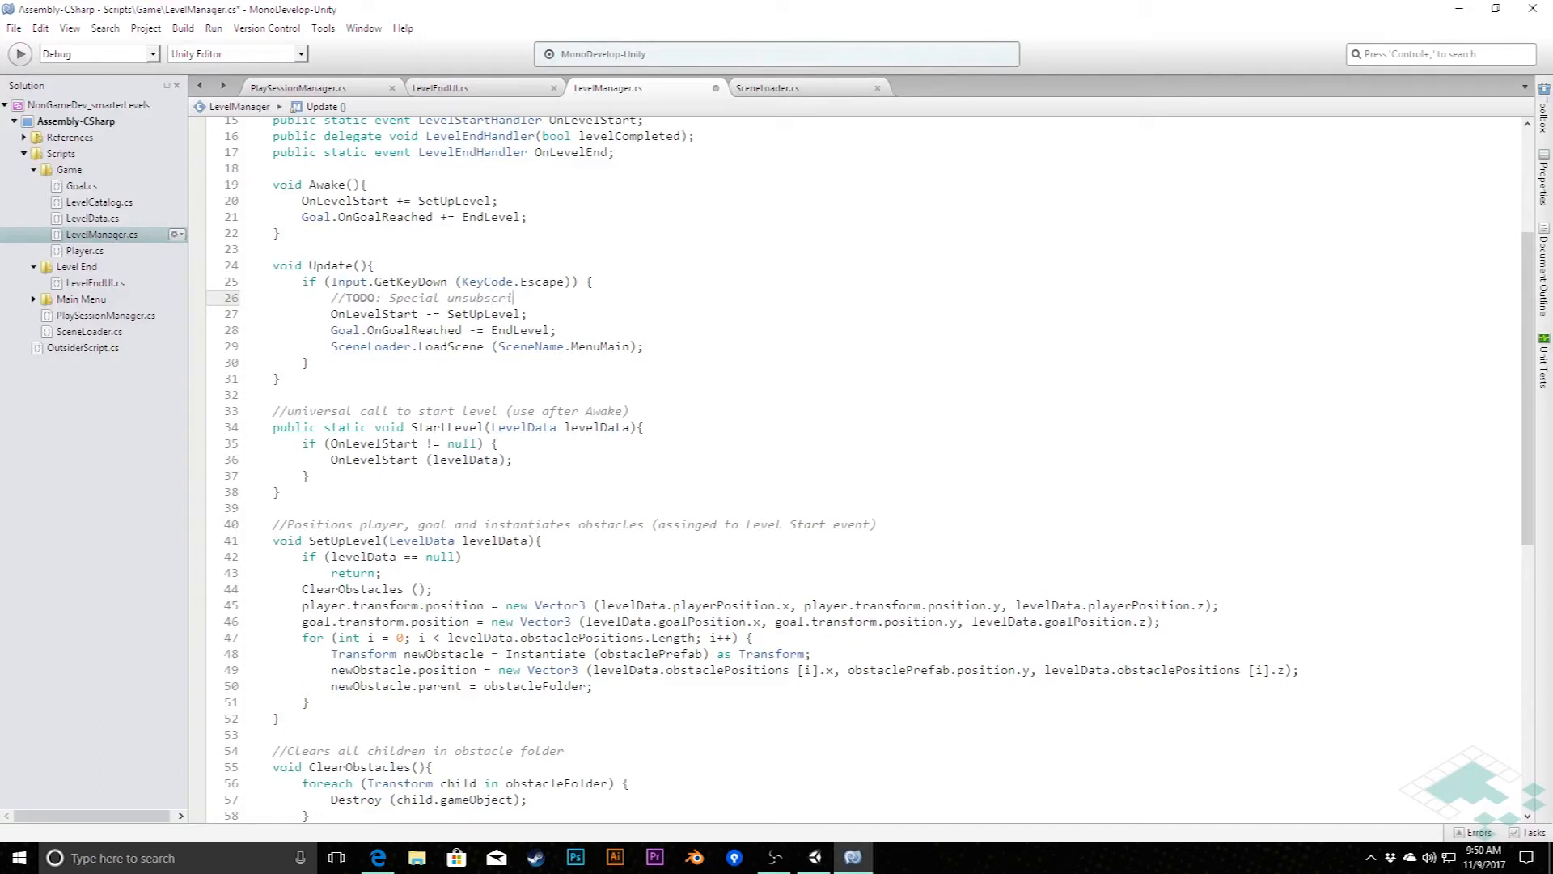
{"action": "type", "text": "be method?"}
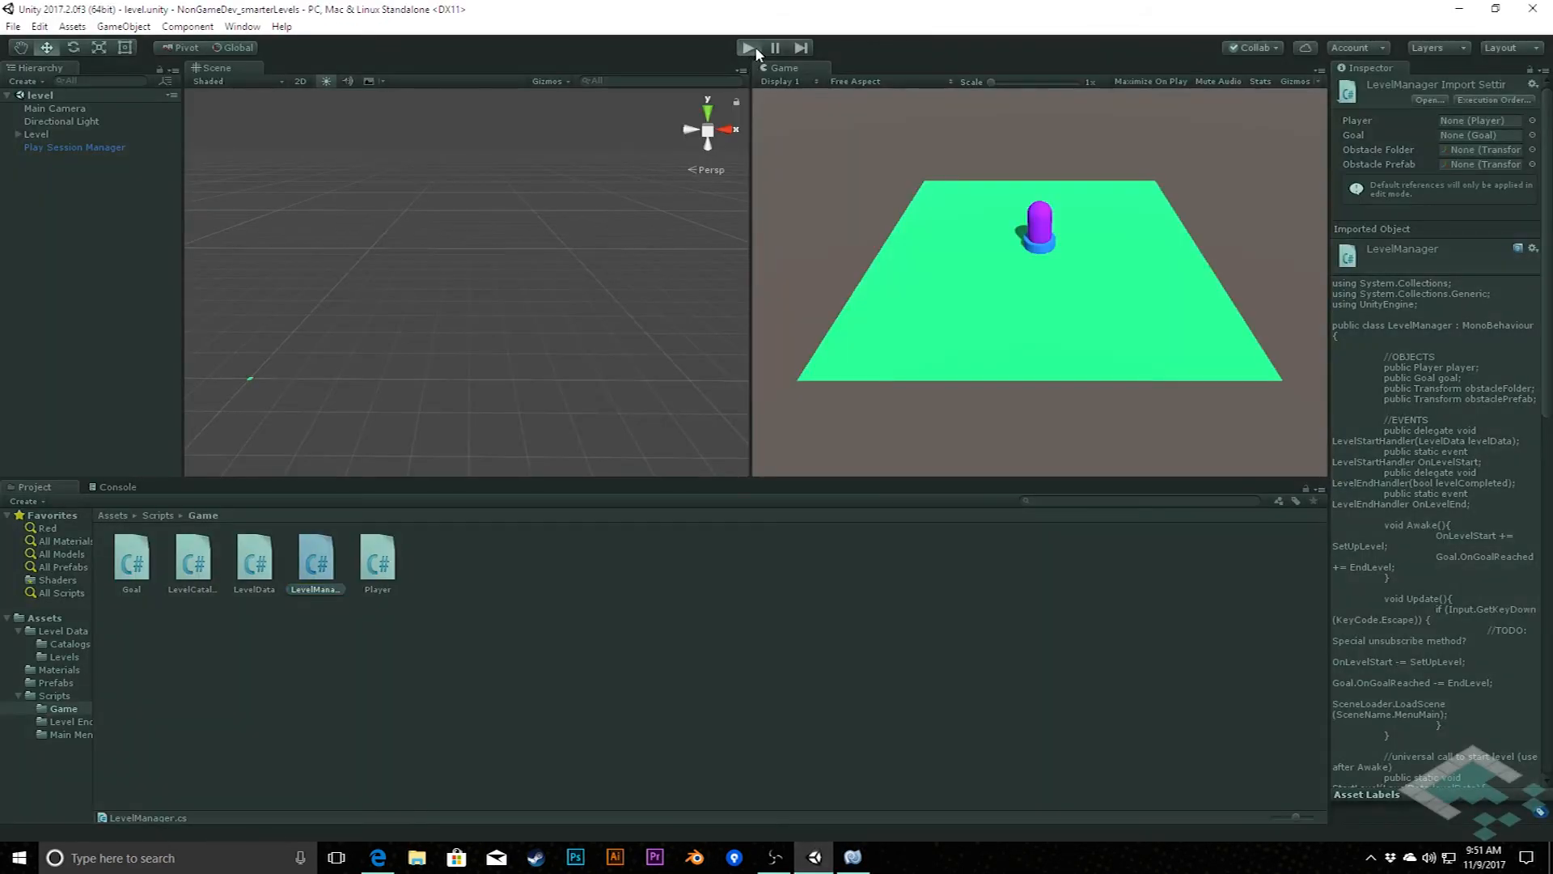
Step: Enter Play mode and press Escape to confirm the SIMPLE GAME main menu loads
{"action": "left_click", "coordinate": [748, 47]}
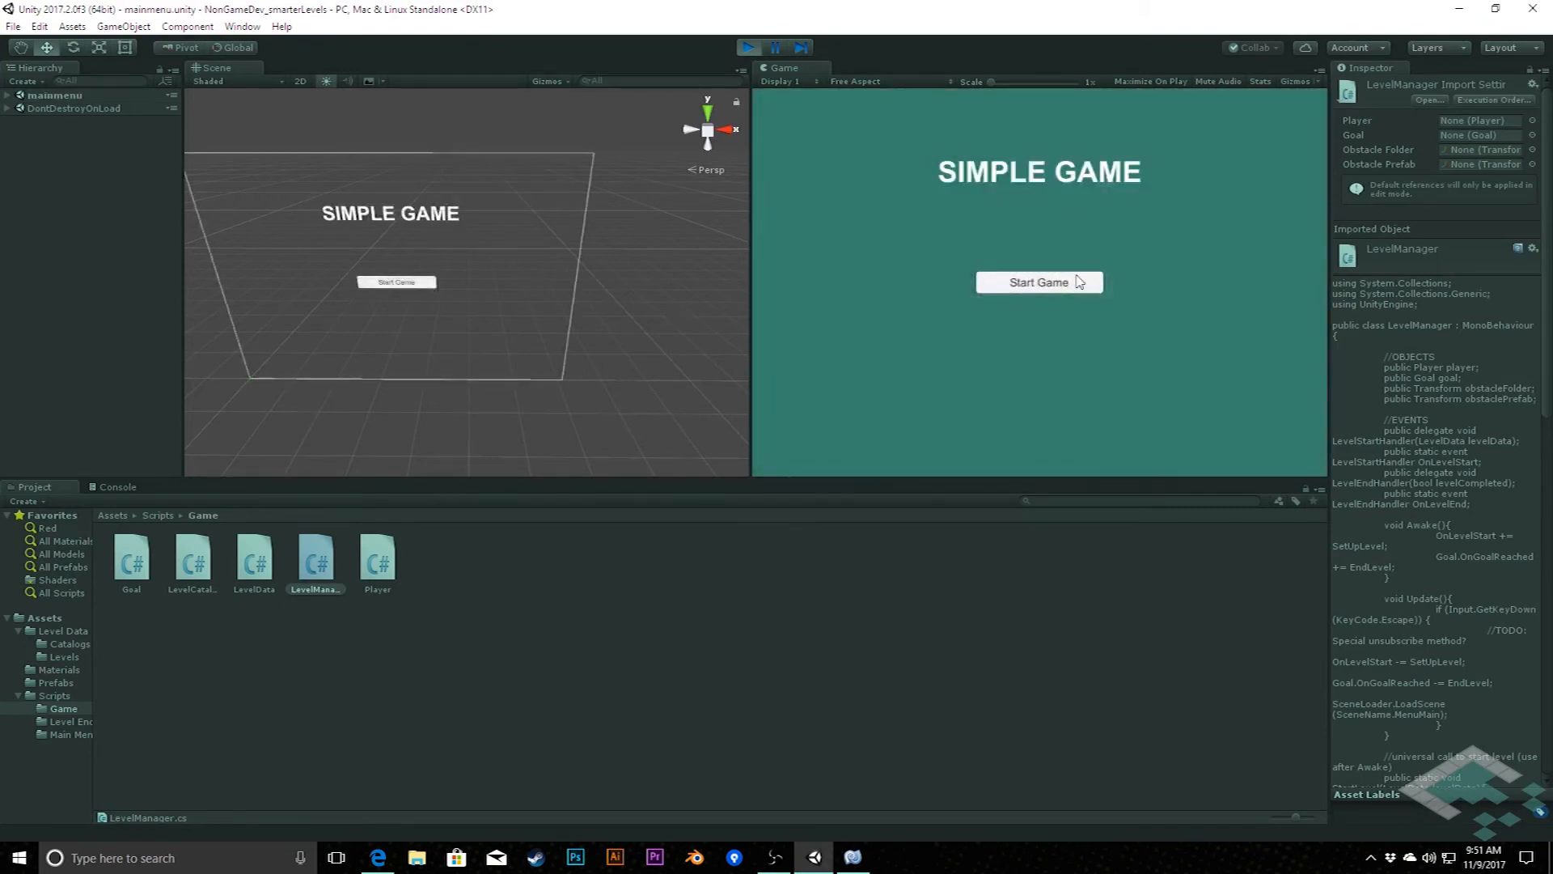
{"action": "left_click", "coordinate": [1038, 283]}
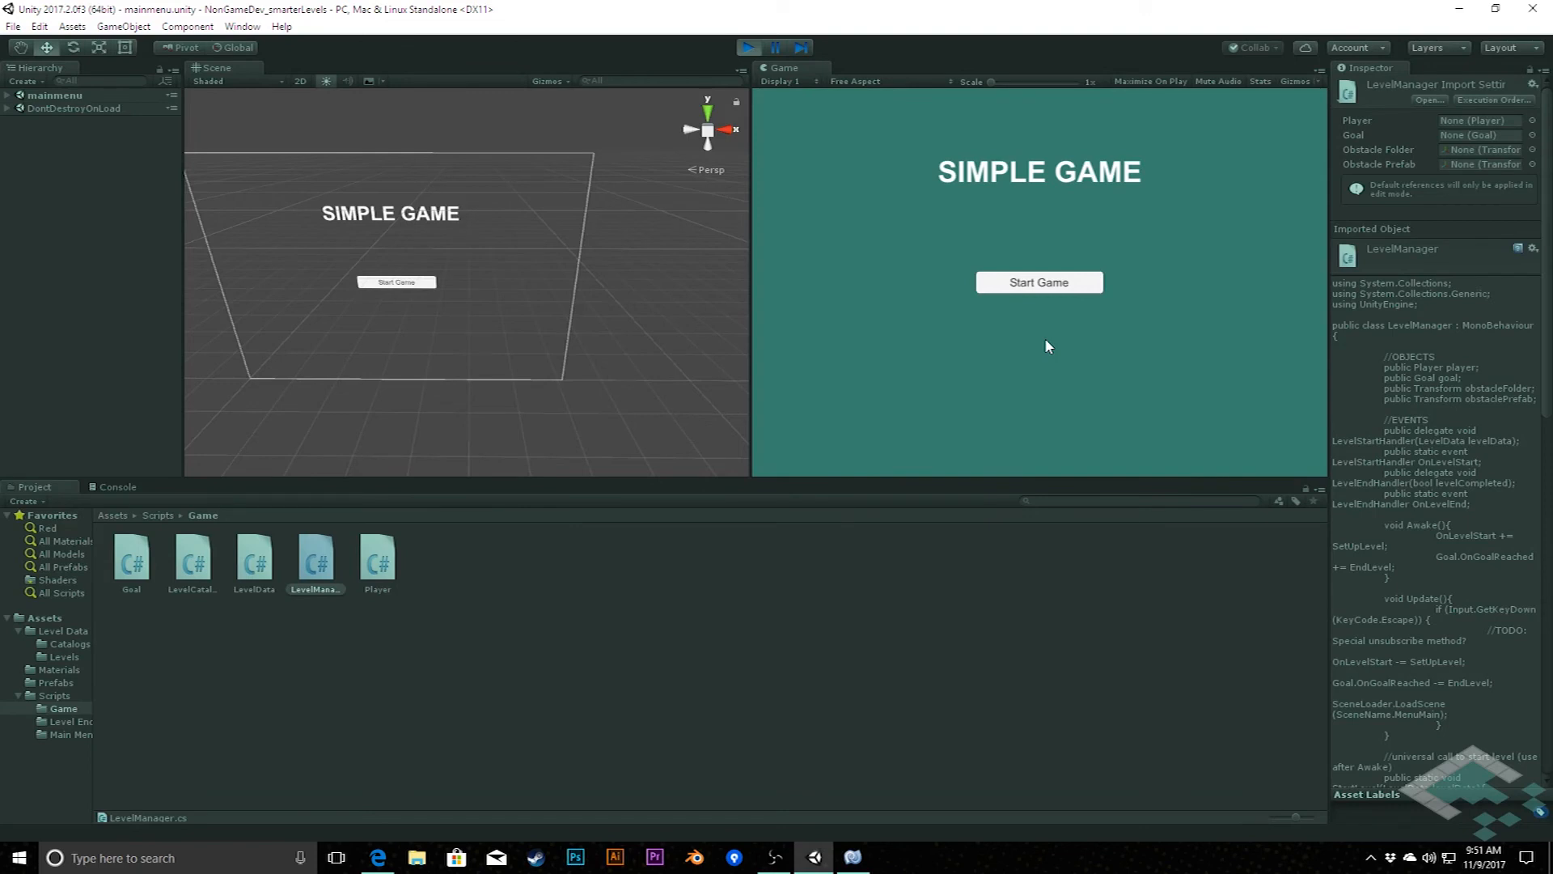
{"action": "mouse_move", "coordinate": [957, 14]}
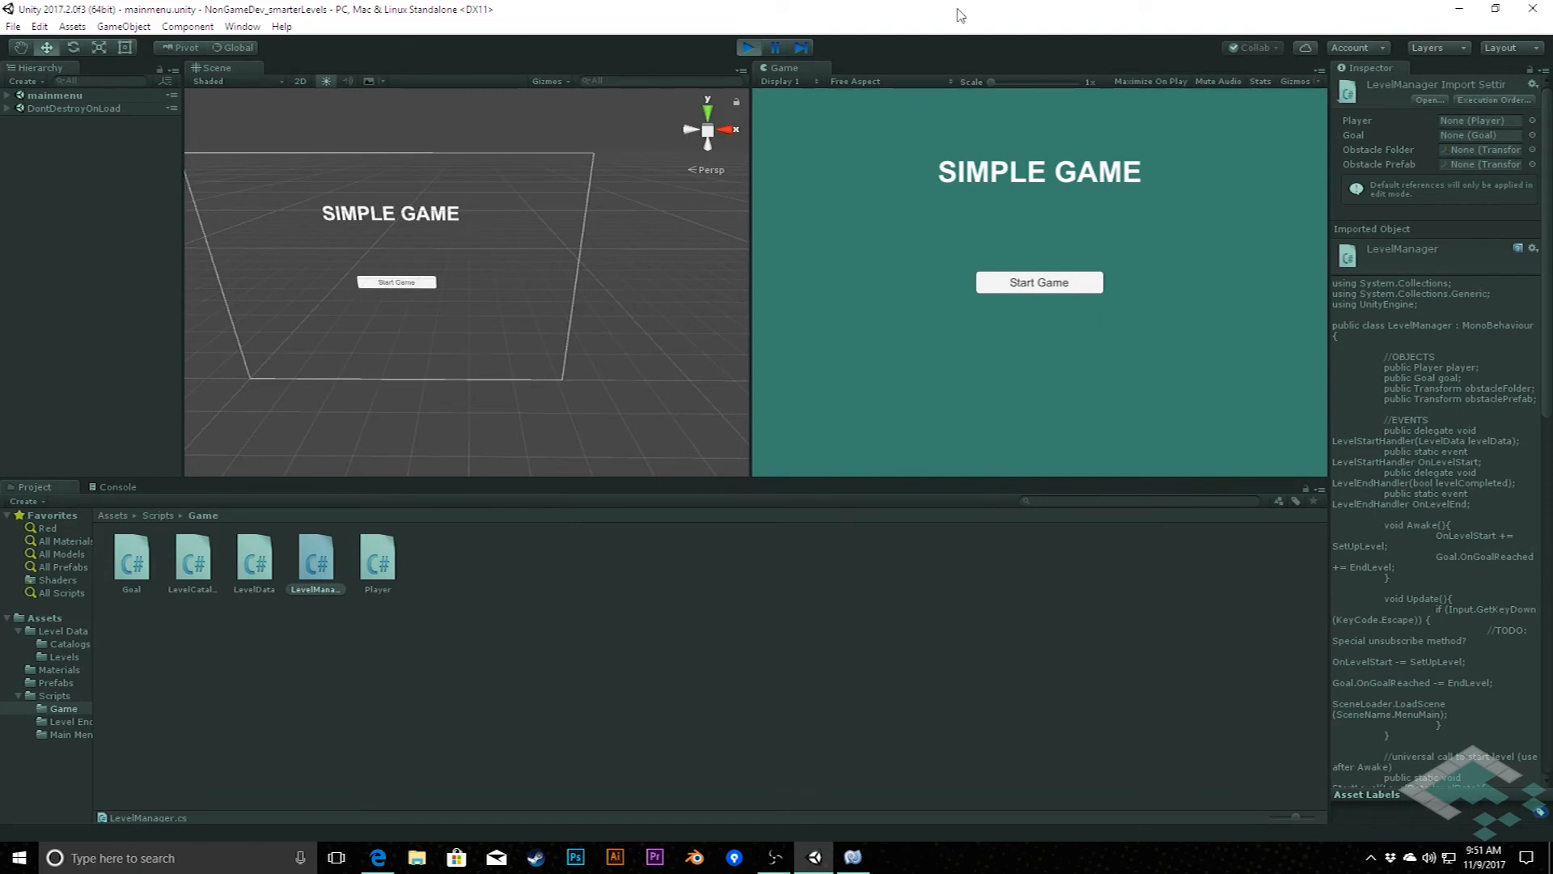